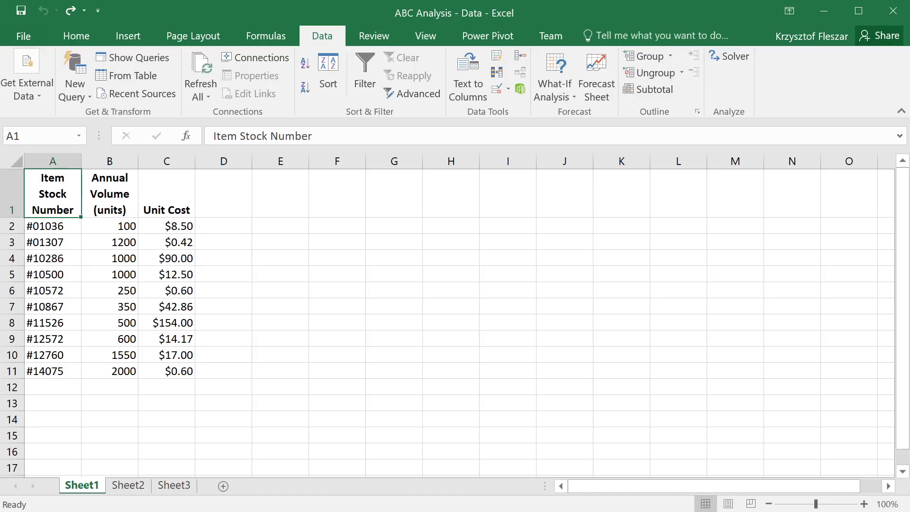
{"action": "mouse_move", "coordinate": [289, 438]}
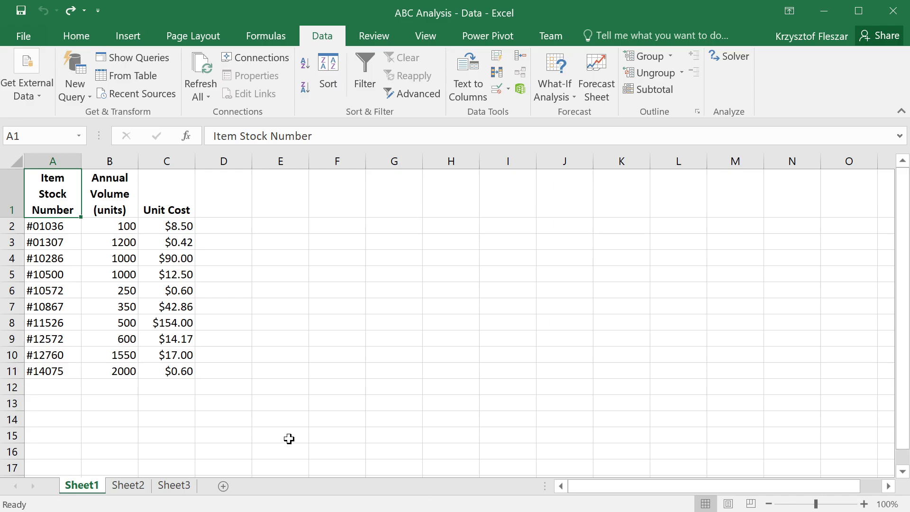
{"action": "mouse_move", "coordinate": [51, 198]}
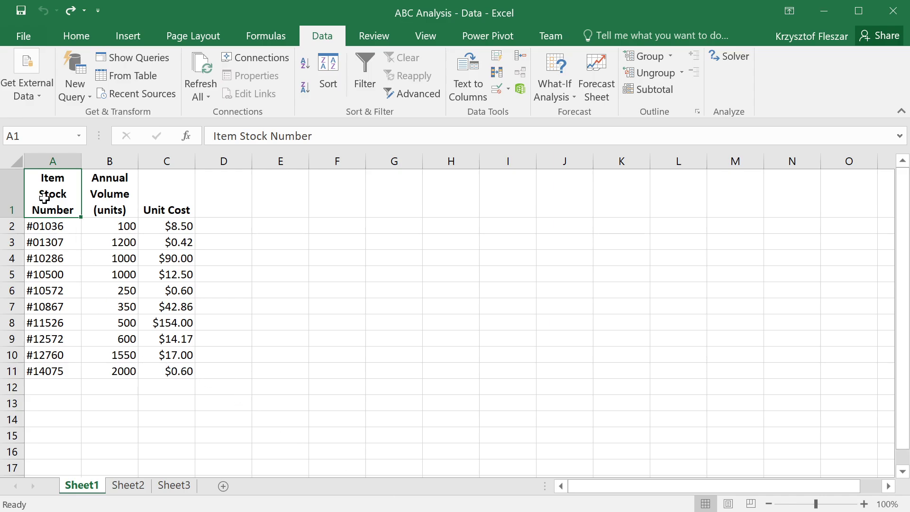
{"action": "mouse_move", "coordinate": [174, 372]}
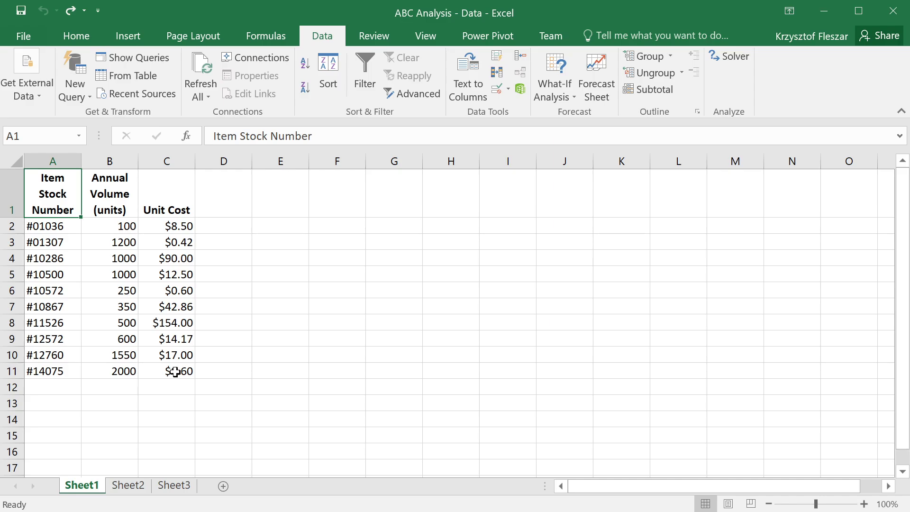
Step: Review the item stock numbers, annual volumes and unit costs, e.g. 500 units at $154.00
{"action": "left_click_drag", "start_coordinate": [53, 225], "coordinate": [52, 273]}
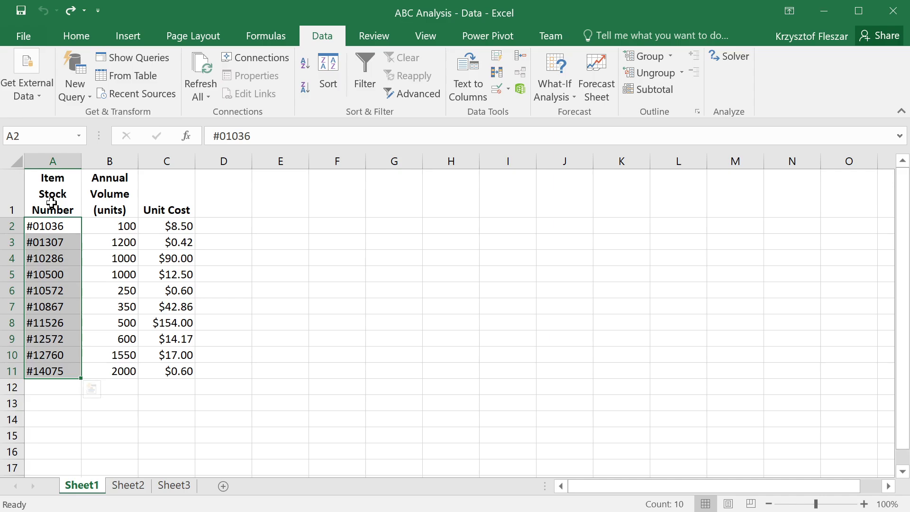
{"action": "left_click_drag", "start_coordinate": [109, 226], "coordinate": [109, 339]}
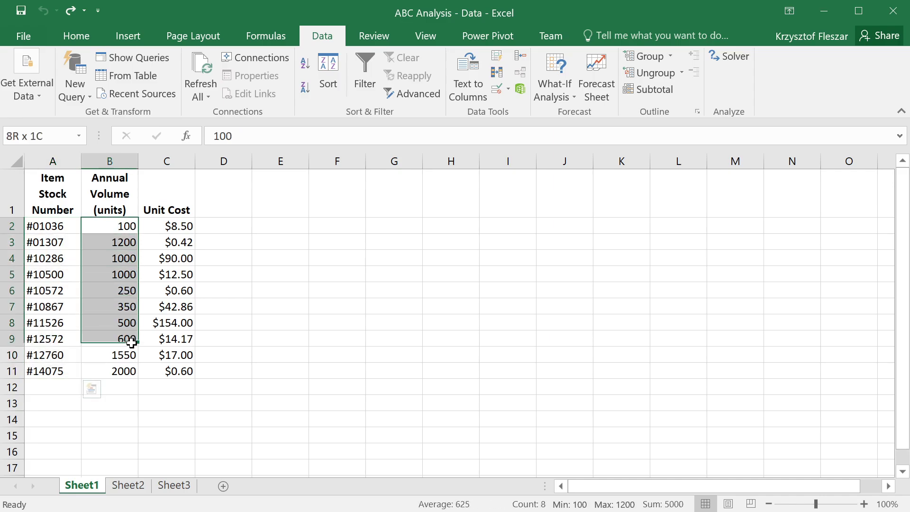
{"action": "left_click_drag", "start_coordinate": [109, 339], "coordinate": [123, 371]}
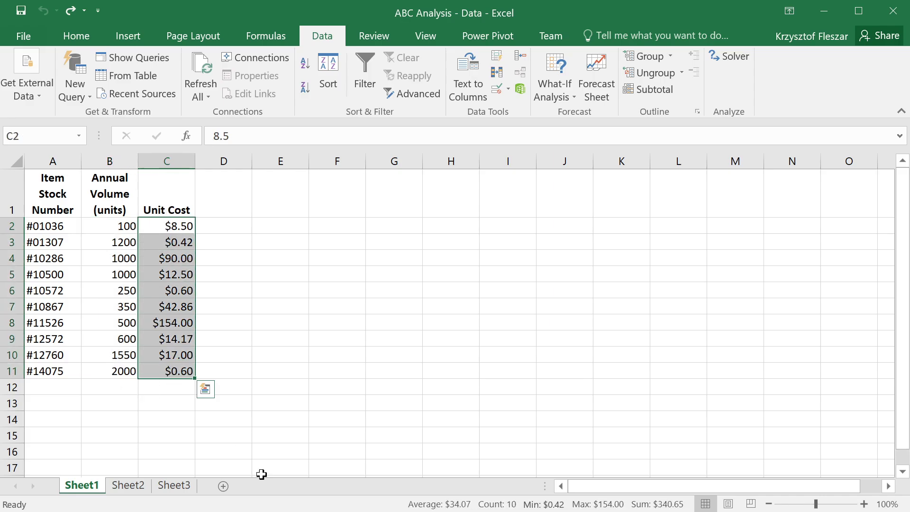
{"action": "left_click", "coordinate": [223, 386]}
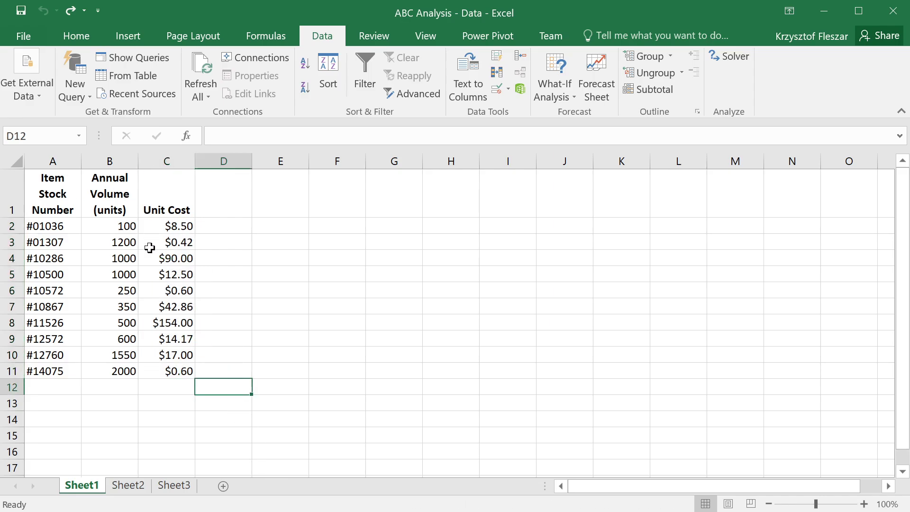
{"action": "mouse_move", "coordinate": [170, 370]}
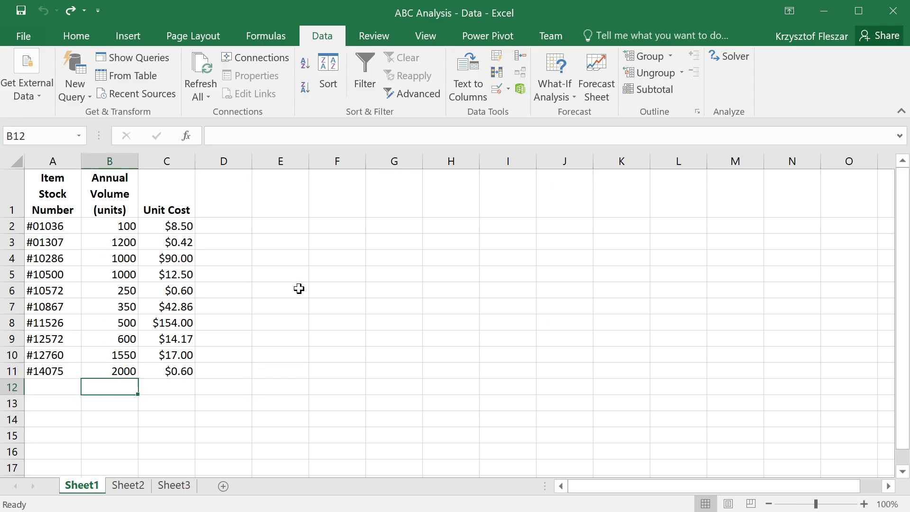
{"action": "mouse_move", "coordinate": [209, 310]}
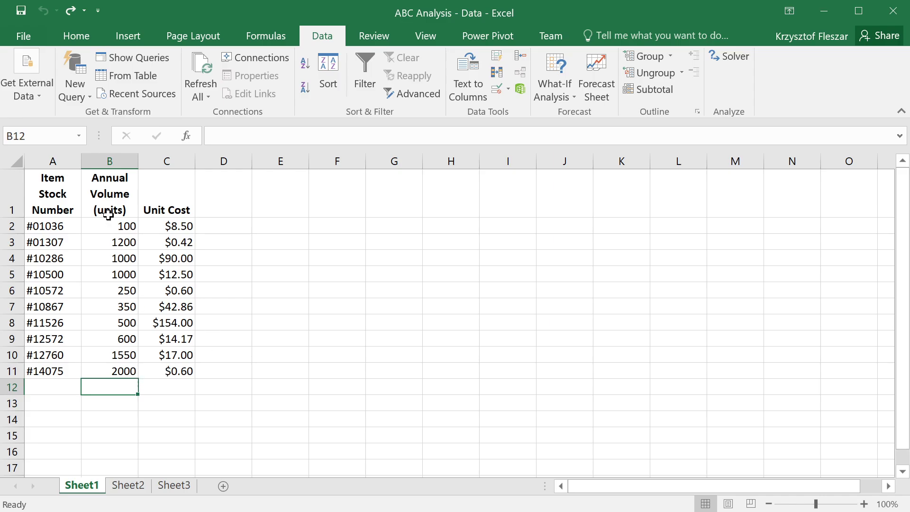
{"action": "left_click", "coordinate": [109, 370]}
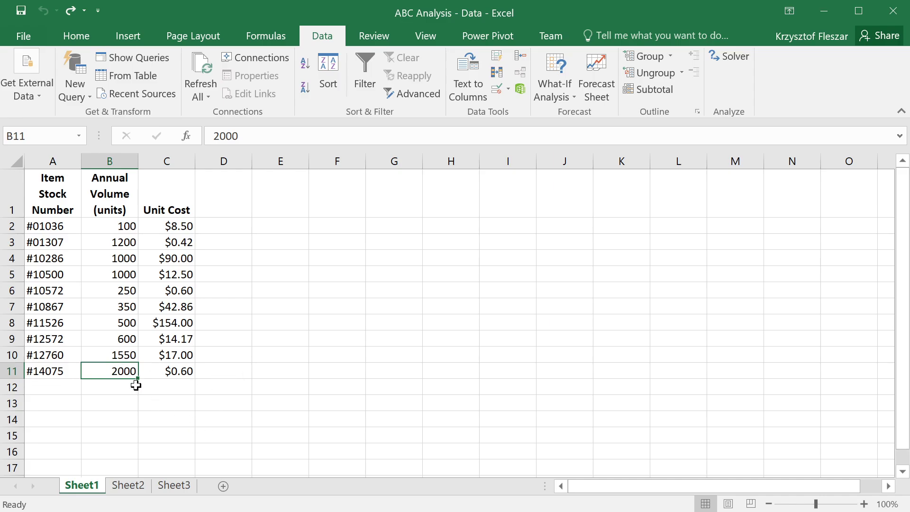
{"action": "mouse_move", "coordinate": [173, 371]}
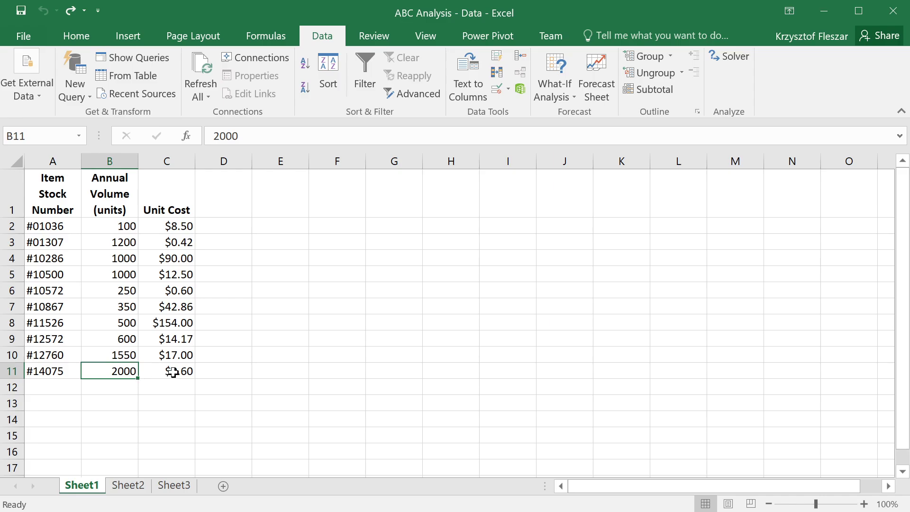
{"action": "left_click", "coordinate": [166, 370]}
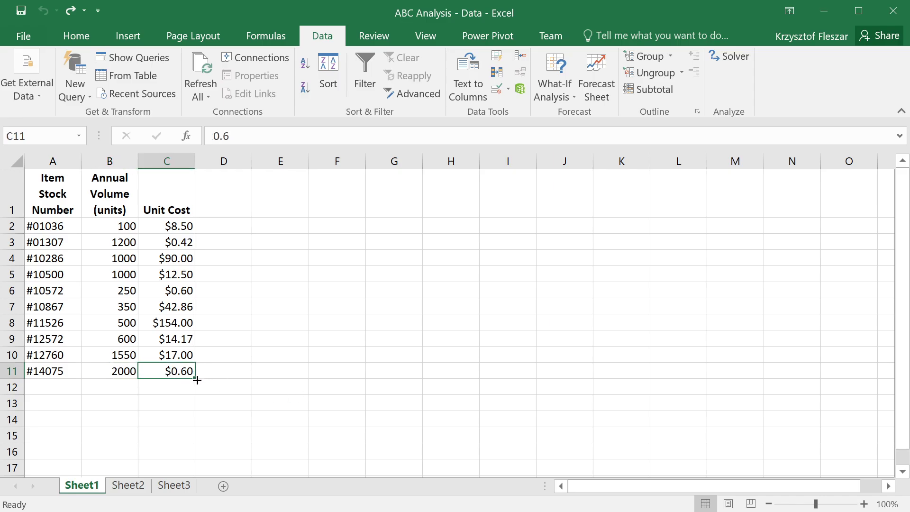
{"action": "mouse_move", "coordinate": [165, 373]}
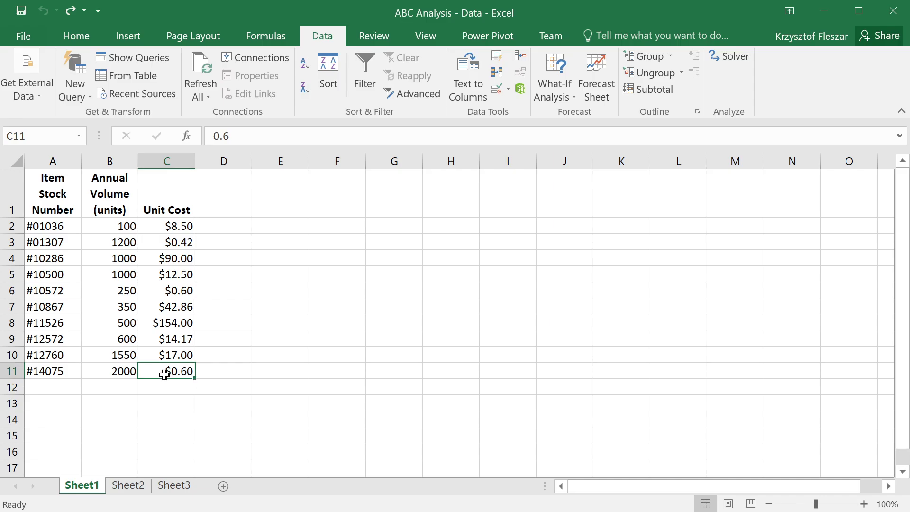
{"action": "left_click", "coordinate": [166, 322]}
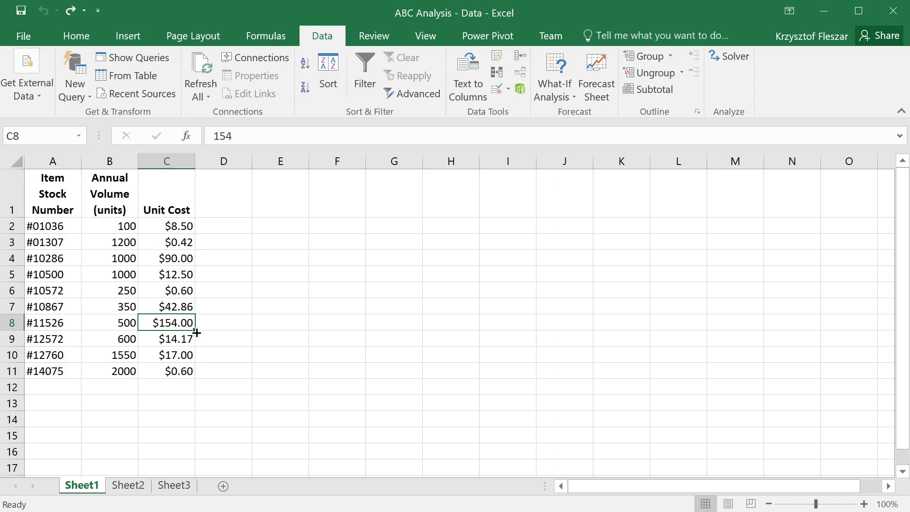
{"action": "left_click", "coordinate": [109, 322]}
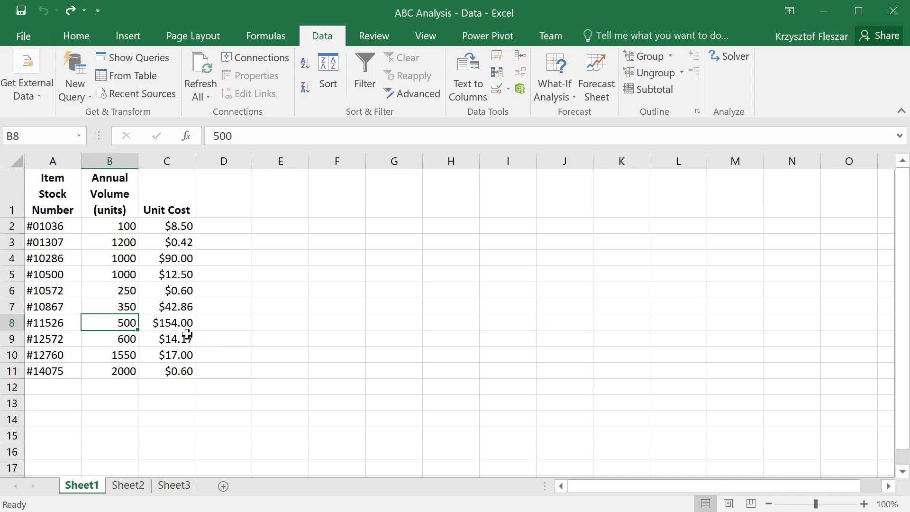
{"action": "mouse_move", "coordinate": [165, 363]}
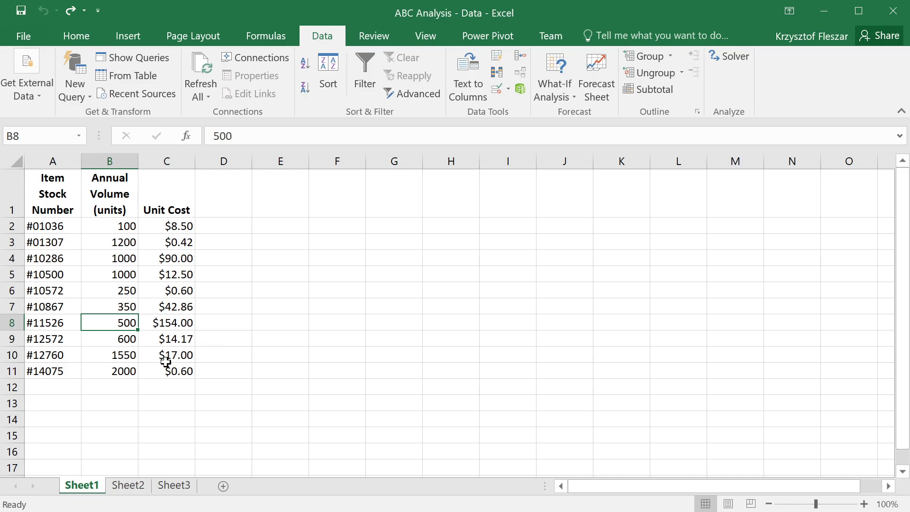
{"action": "mouse_move", "coordinate": [167, 257]}
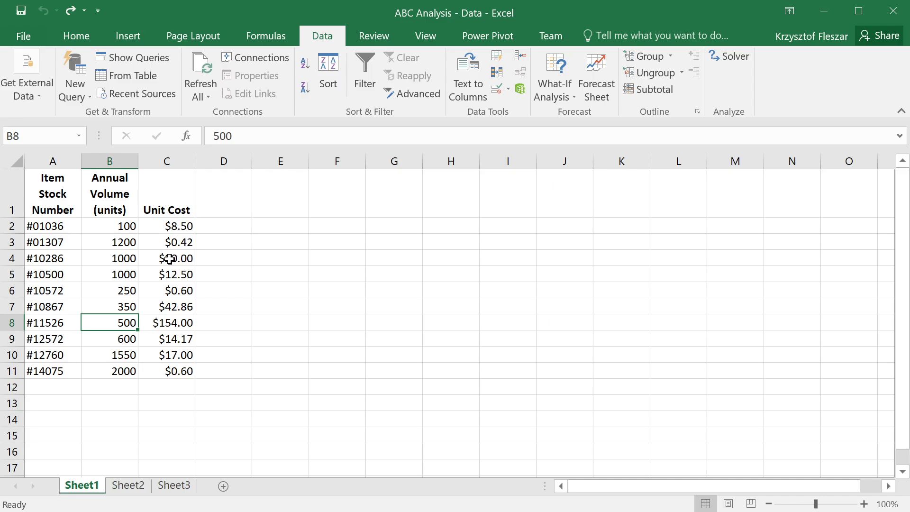
{"action": "mouse_move", "coordinate": [288, 331]}
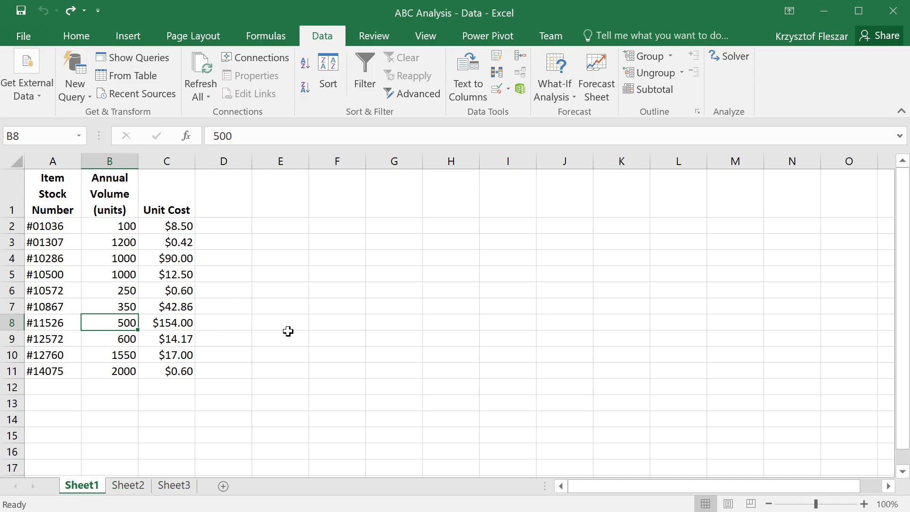
{"action": "mouse_move", "coordinate": [253, 321]}
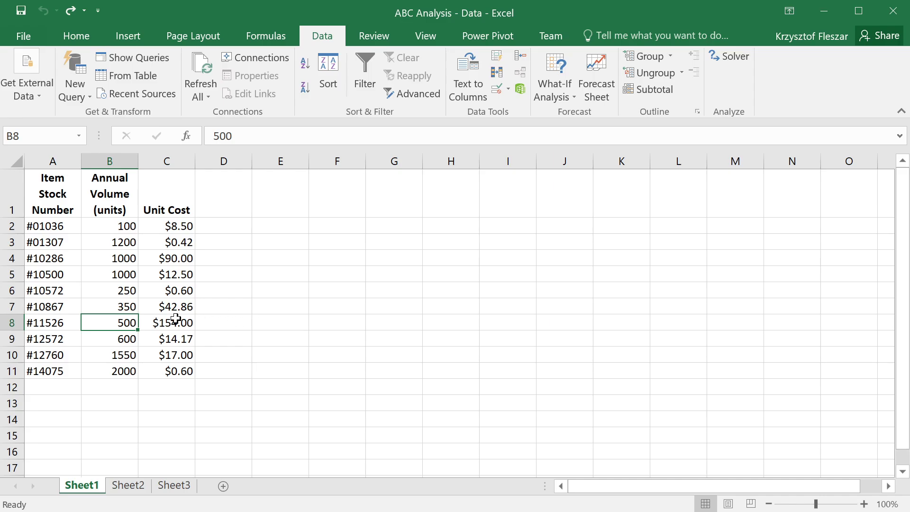
{"action": "left_click", "coordinate": [166, 322]}
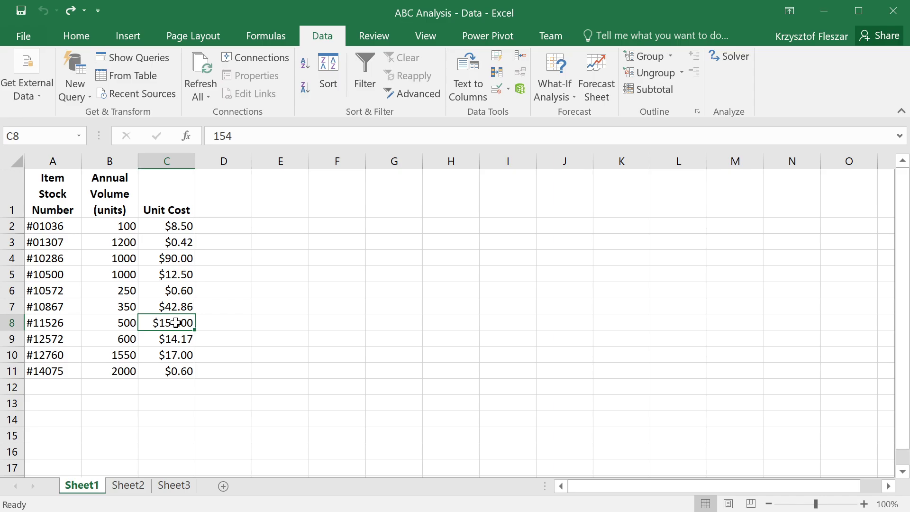
{"action": "left_click", "coordinate": [109, 322]}
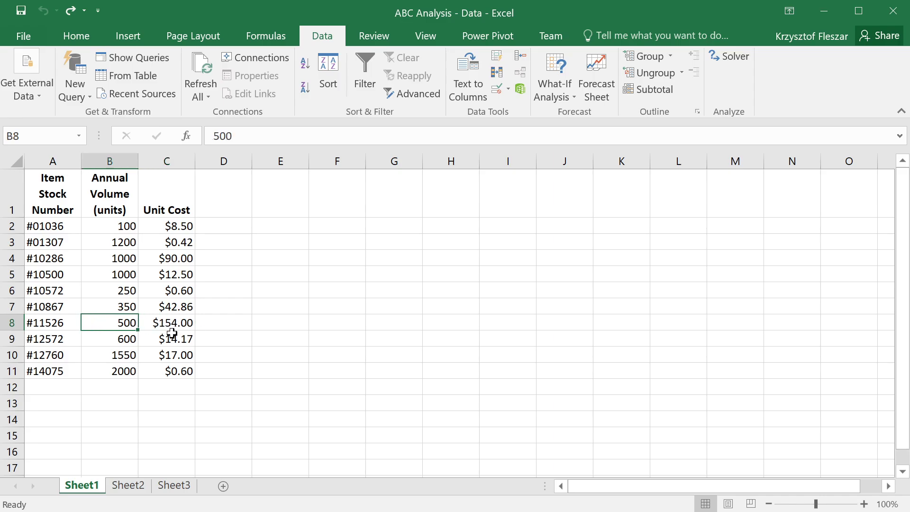
Step: Add an Annual Dollar Volume column in D with units times unit cost filled down to item #14075
{"action": "left_click", "coordinate": [223, 322]}
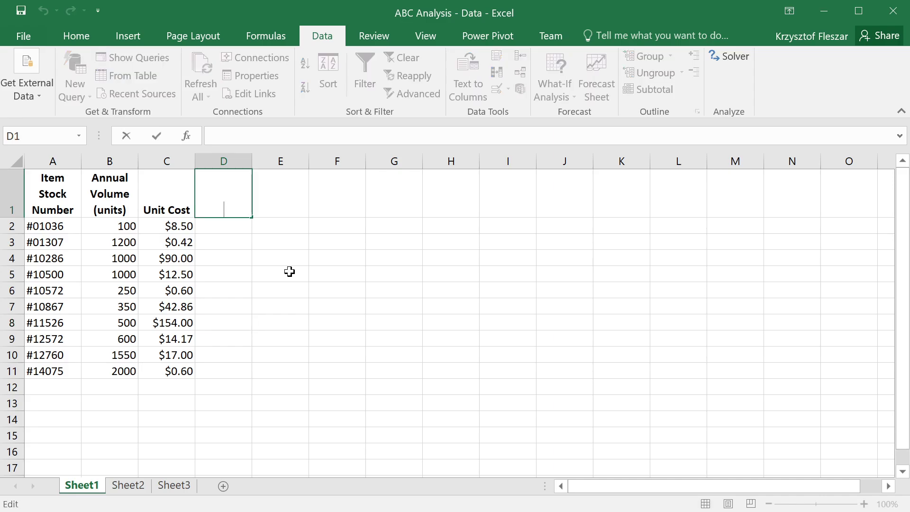
{"action": "type", "text": "Annual Dollar Volume"}
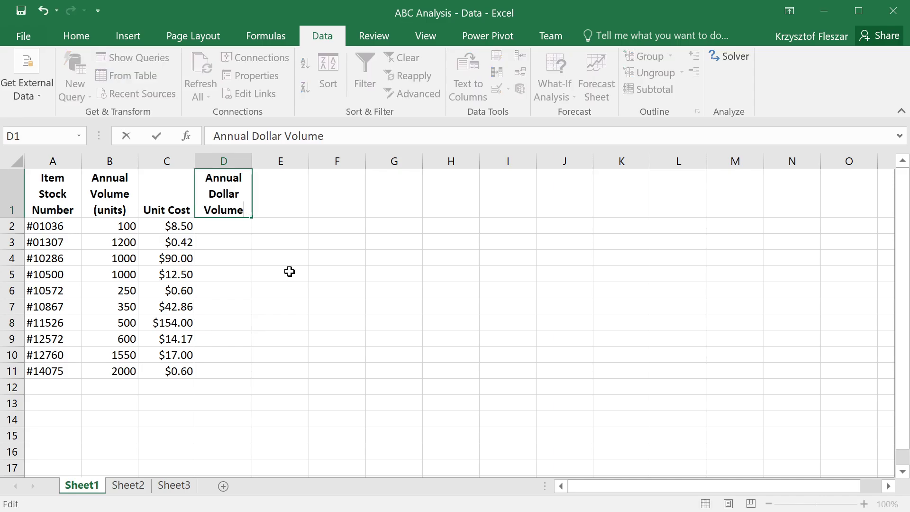
{"action": "left_click", "coordinate": [224, 226]}
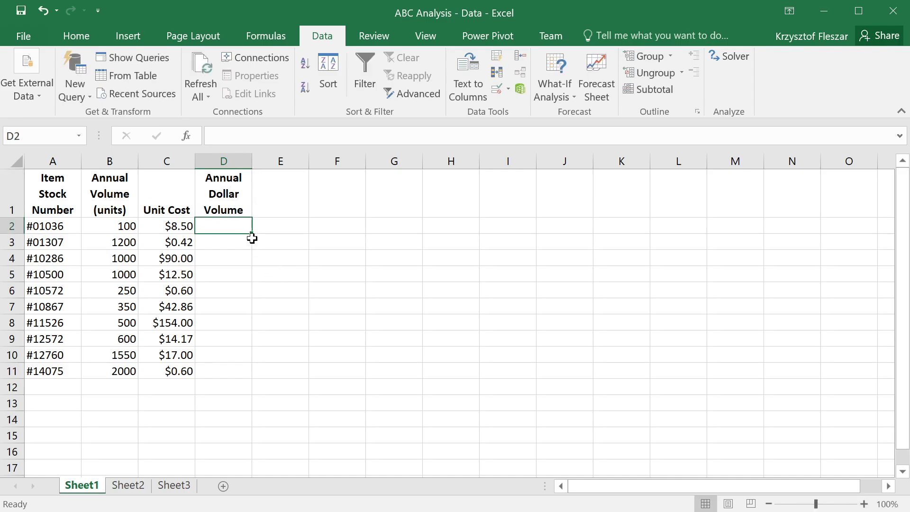
{"action": "type", "text": "="}
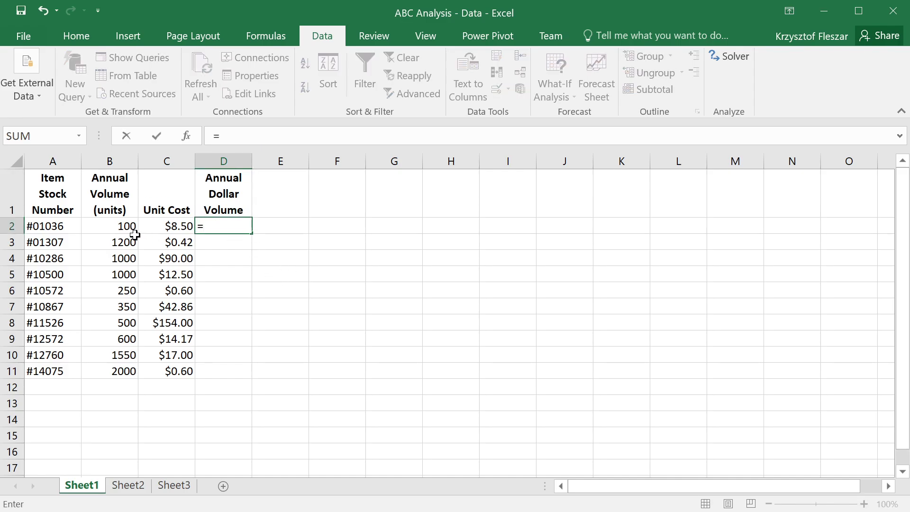
{"action": "left_click", "coordinate": [109, 225]}
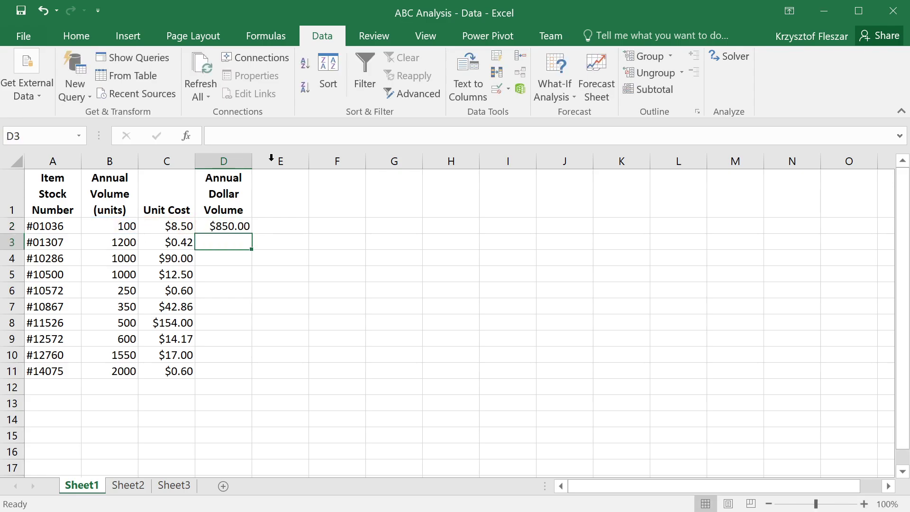
{"action": "left_click", "coordinate": [230, 225]}
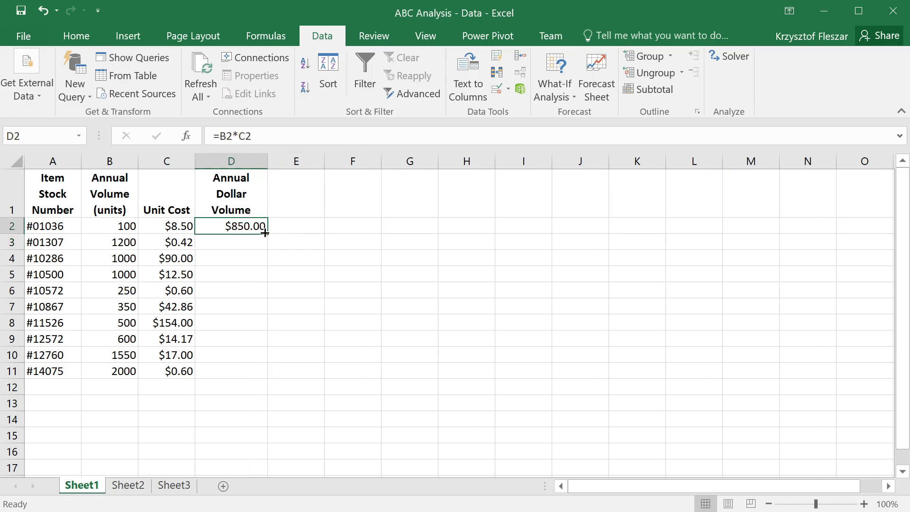
{"action": "left_click_drag", "start_coordinate": [265, 233], "coordinate": [265, 371]}
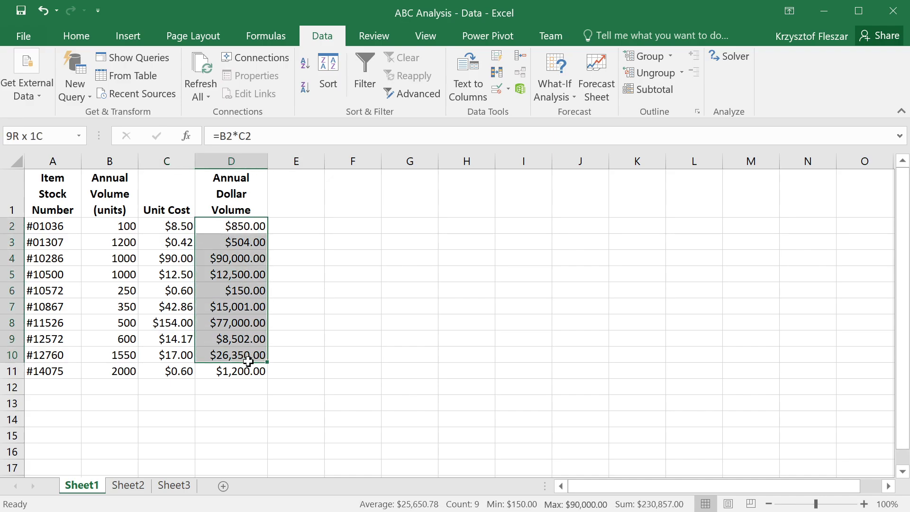
{"action": "left_click_drag", "start_coordinate": [247, 355], "coordinate": [231, 370]}
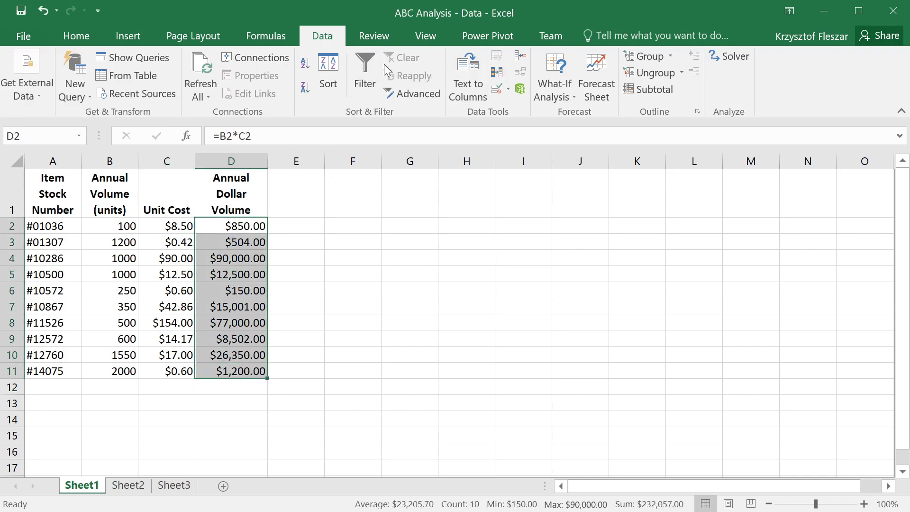
{"action": "mouse_move", "coordinate": [327, 69]}
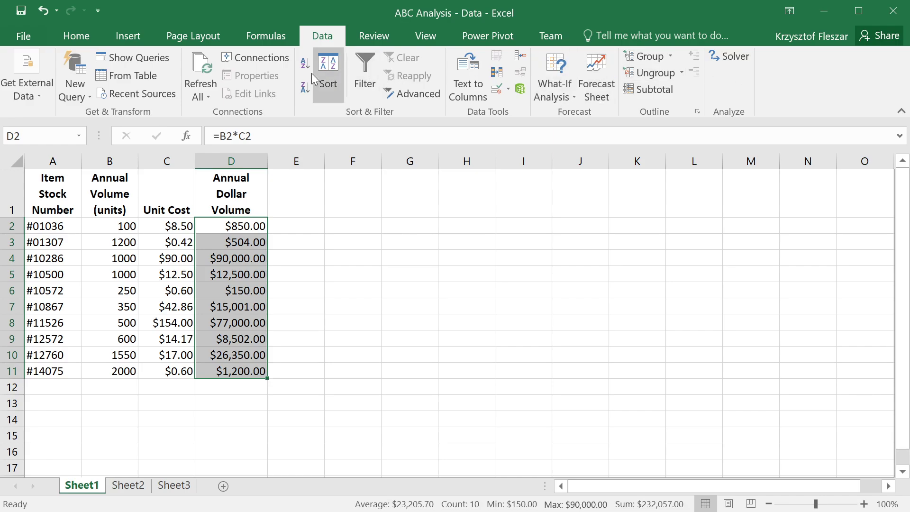
Step: Apply data bars to D2:D11 so $90,000 and $77,000 stand out, checking a few formulas
{"action": "left_click", "coordinate": [536, 76]}
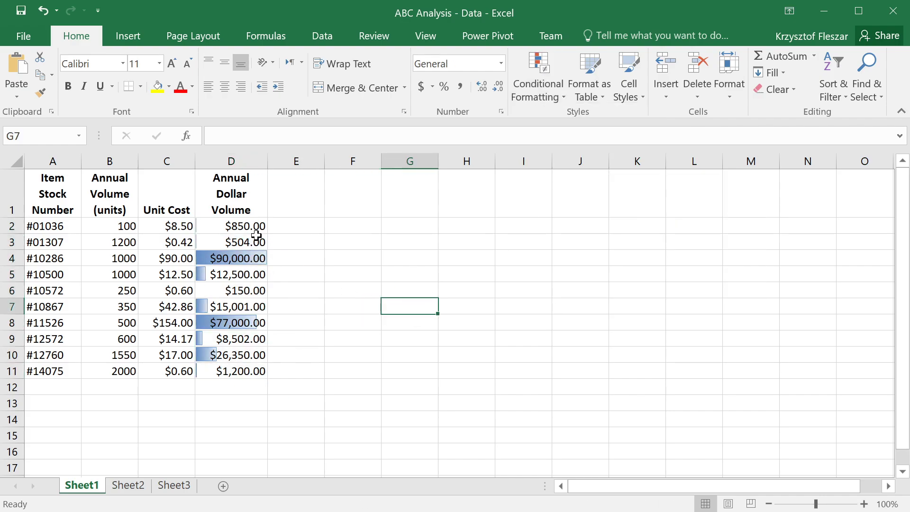
{"action": "left_click", "coordinate": [231, 257]}
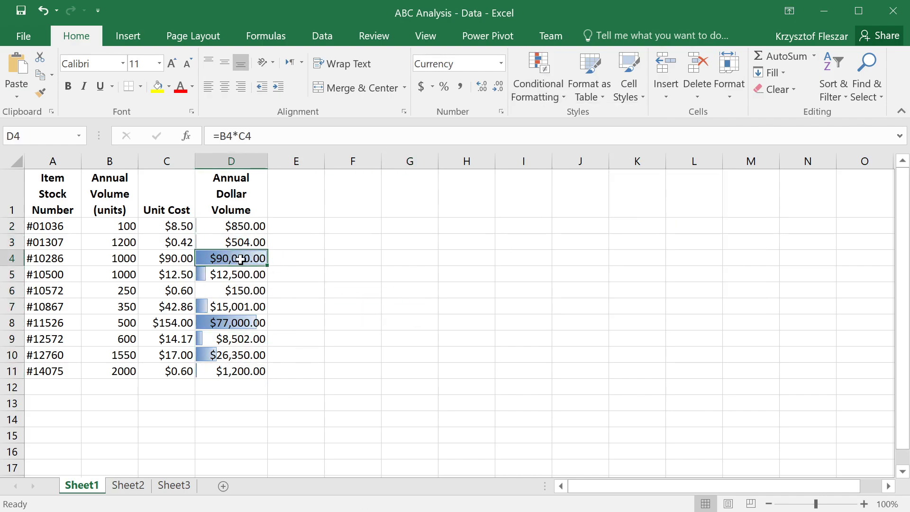
{"action": "left_click", "coordinate": [230, 225]}
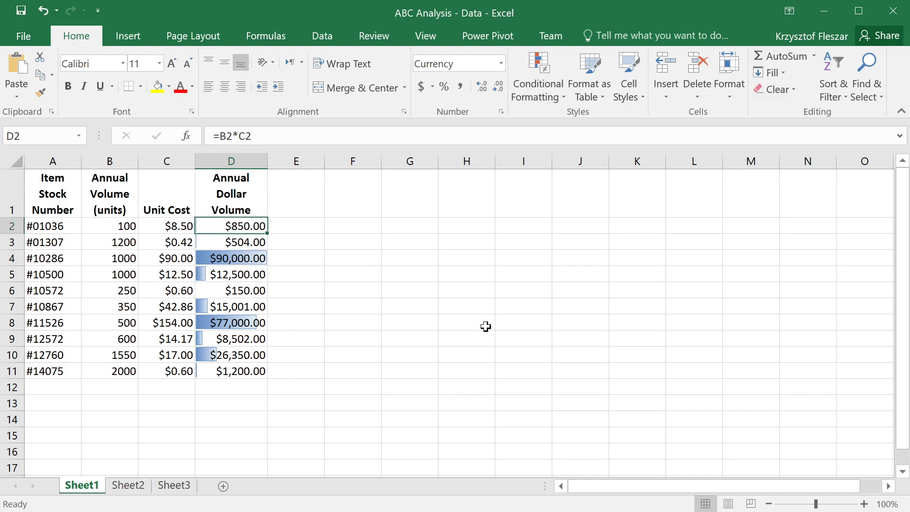
{"action": "left_click", "coordinate": [231, 371]}
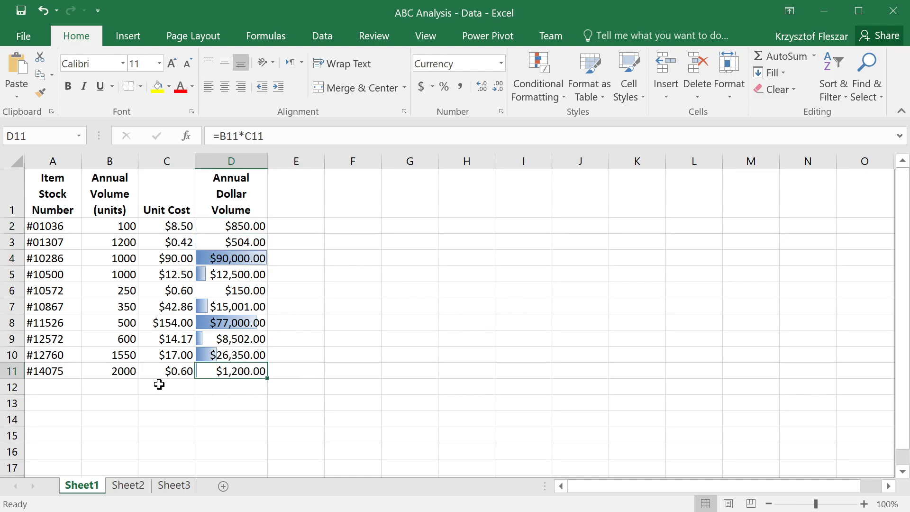
{"action": "mouse_move", "coordinate": [309, 382]}
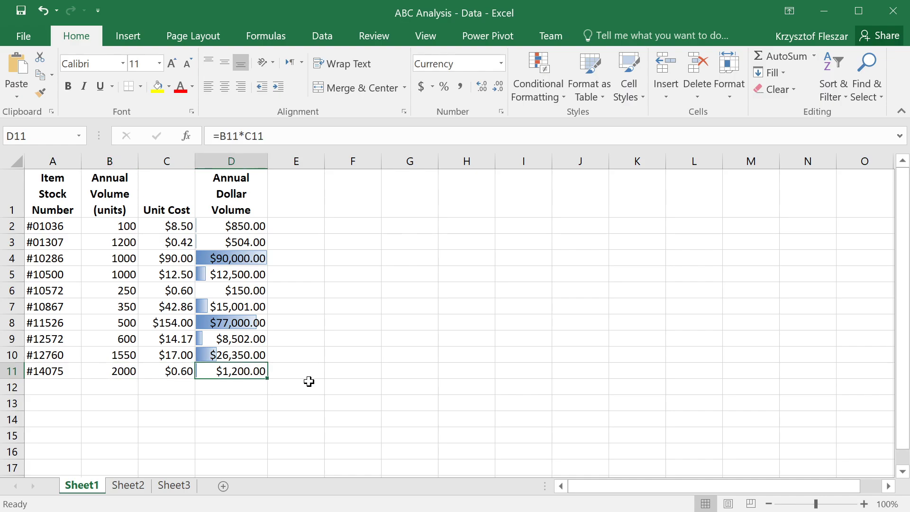
{"action": "mouse_move", "coordinate": [237, 373]}
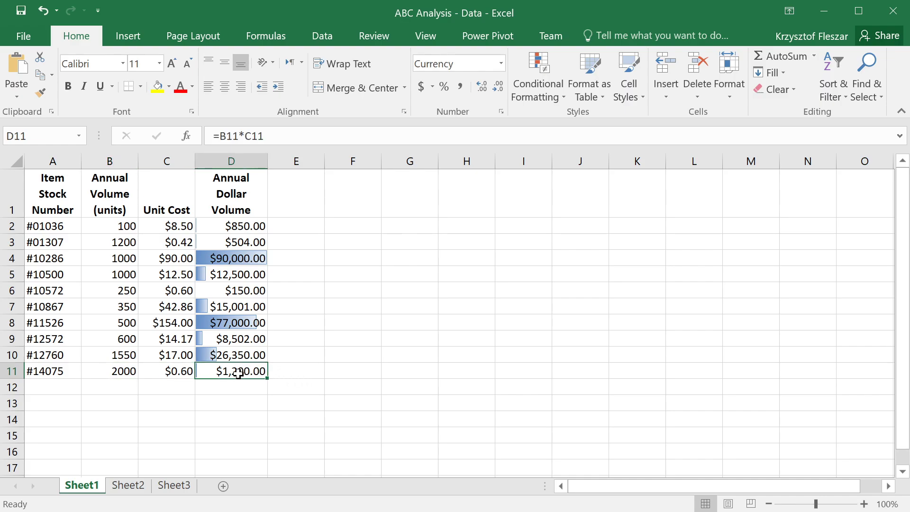
{"action": "left_click", "coordinate": [230, 322]}
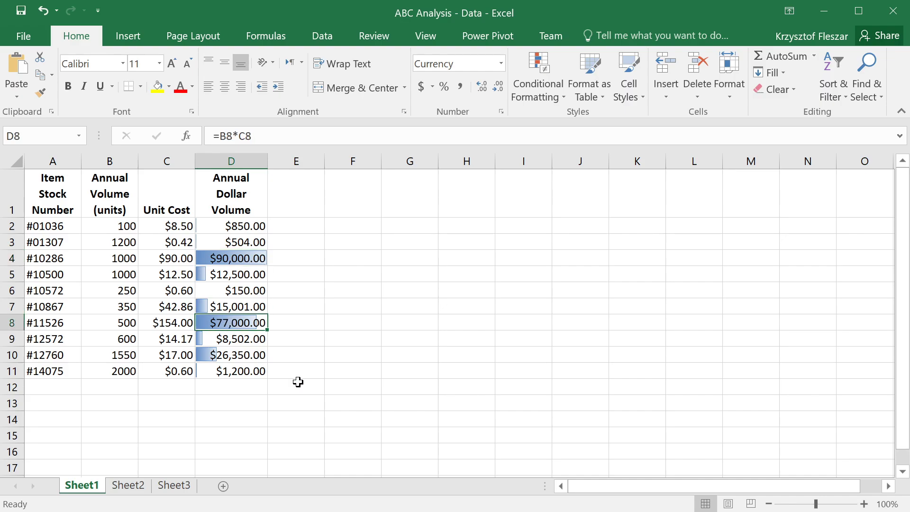
{"action": "mouse_move", "coordinate": [237, 393]}
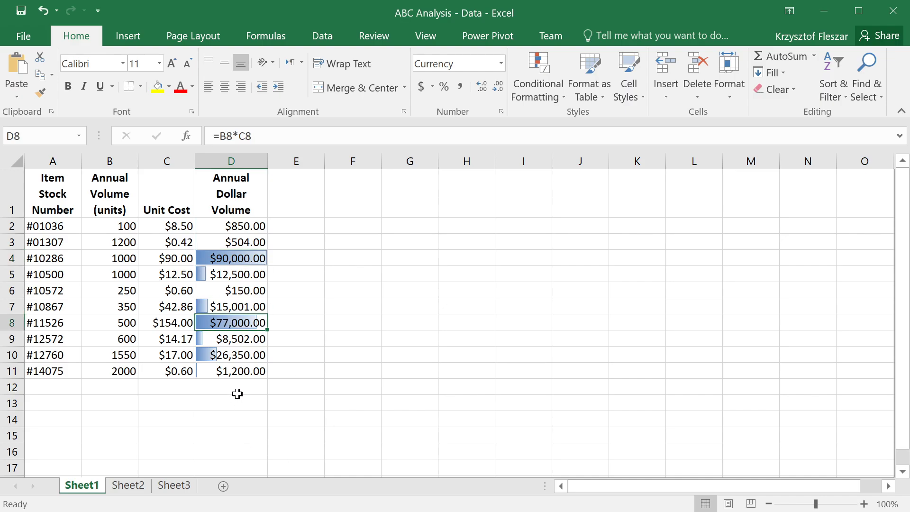
{"action": "left_click", "coordinate": [231, 387]}
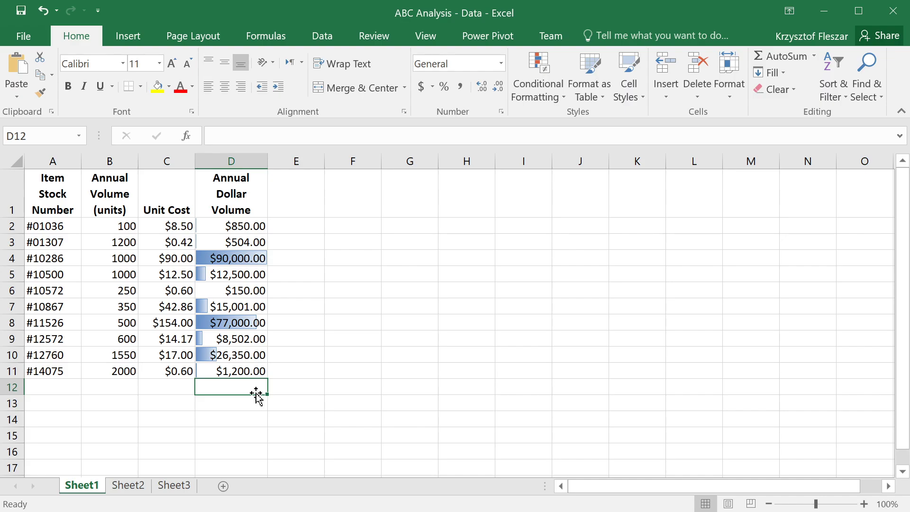
Step: Enter a SUM of the ten dollar volumes in D13 giving a total of $232,057.00
{"action": "scroll", "scroll_direction": "down", "scroll_amount": 3}
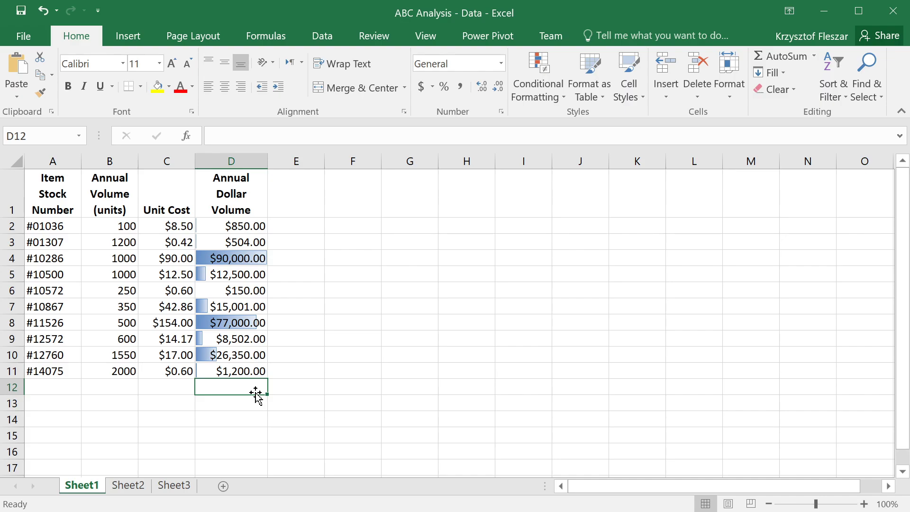
{"action": "type", "text": "=sum("}
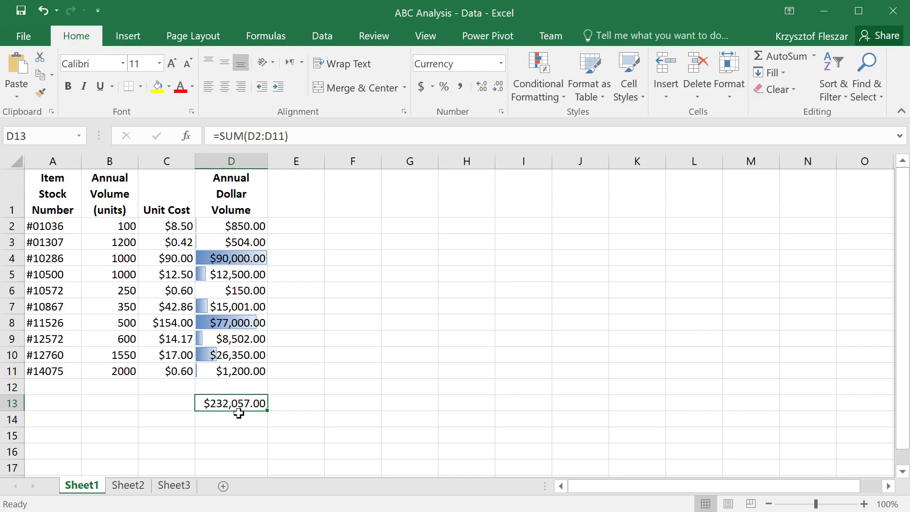
{"action": "left_click", "coordinate": [231, 257]}
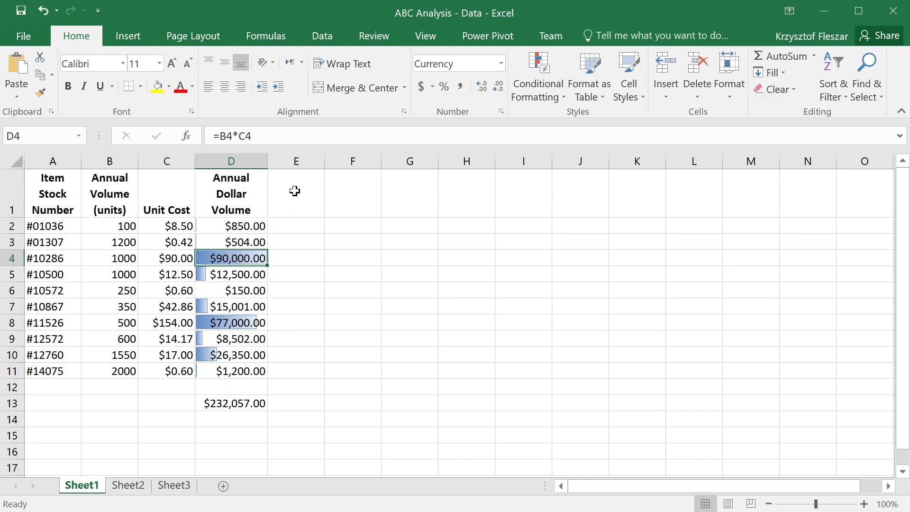
{"action": "mouse_move", "coordinate": [239, 329]}
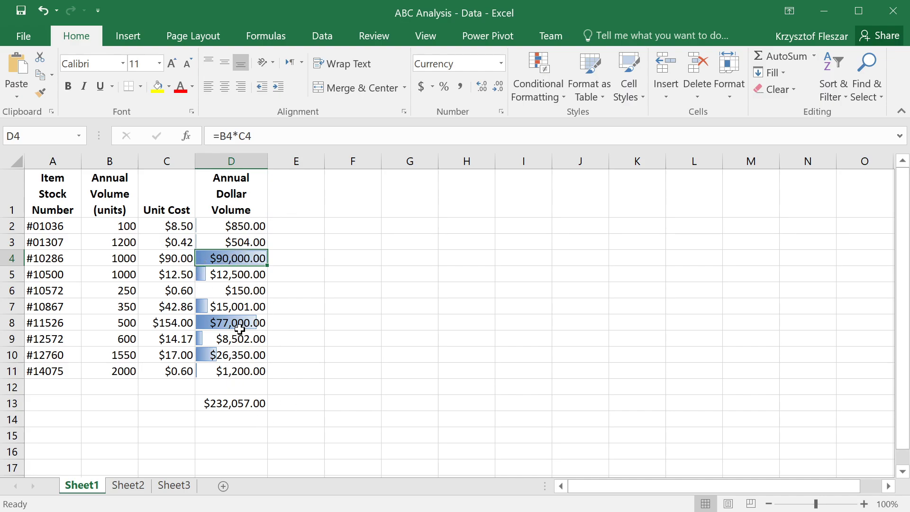
{"action": "left_click", "coordinate": [231, 323]}
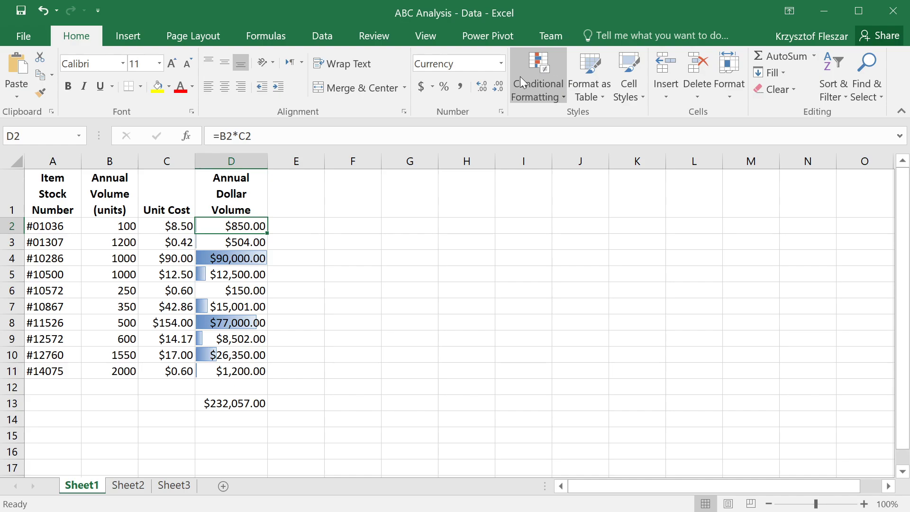
{"action": "mouse_move", "coordinate": [321, 36]}
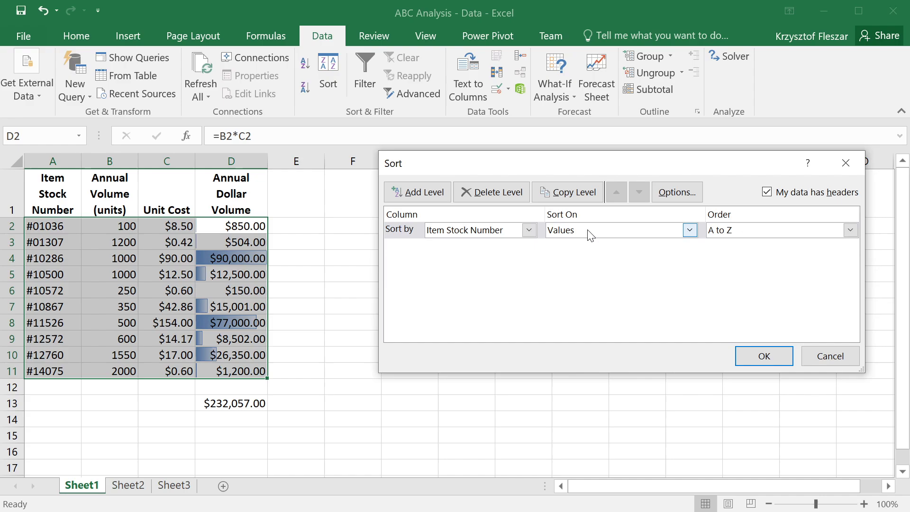
Step: Sort the rows by Annual Dollar Volume largest to smallest, #10286 at $90,000 first
{"action": "left_click", "coordinate": [526, 229]}
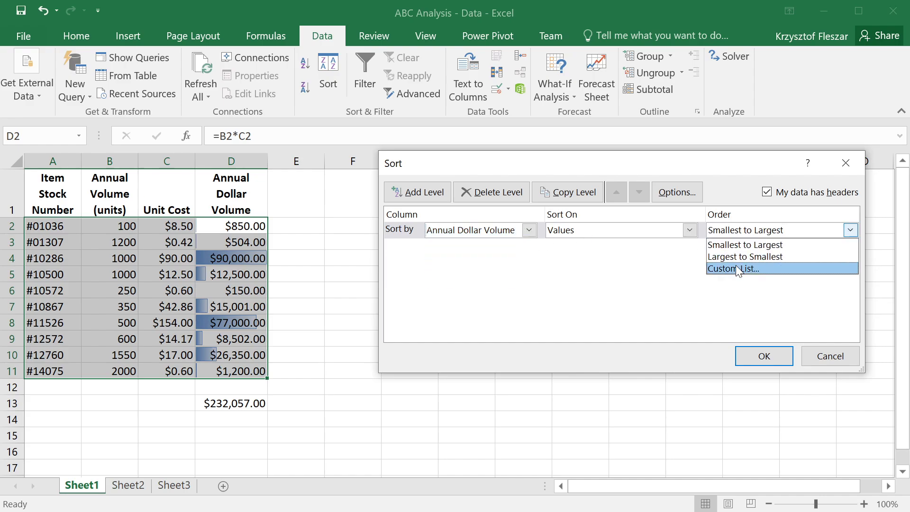
{"action": "left_click", "coordinate": [762, 356]}
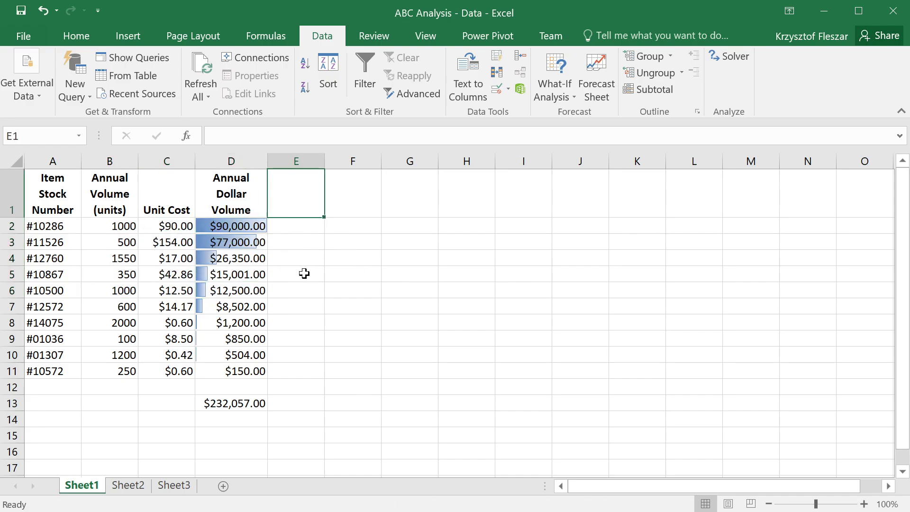
Step: Add a Percent of Annual Dollar Volume column in E dividing each D value by the $D$13 total
{"action": "double_click", "coordinate": [295, 193]}
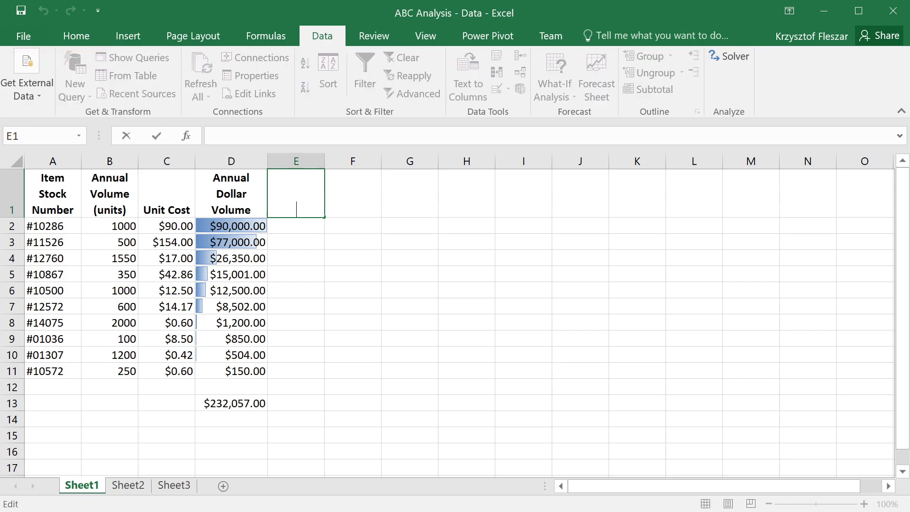
{"action": "type", "text": "Percent of Annual Dollar Volume"}
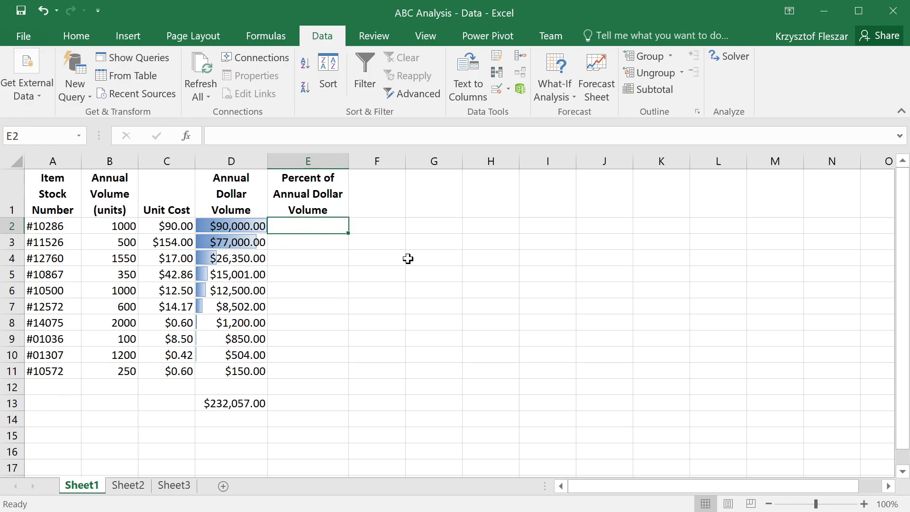
{"action": "type", "text": "=D2"}
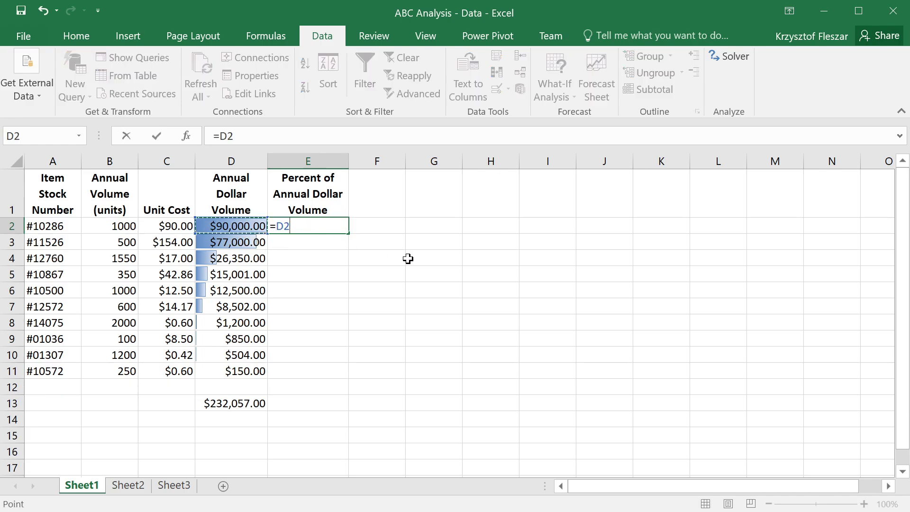
{"action": "type", "text": "/"}
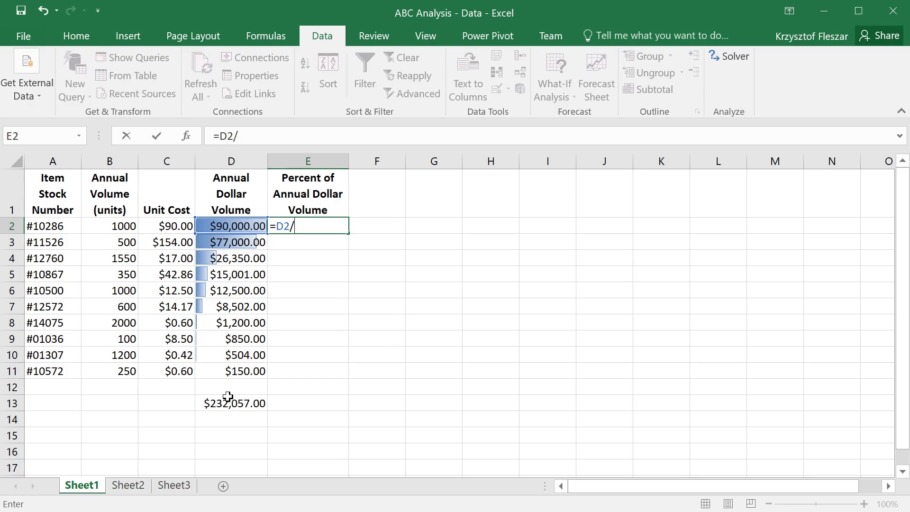
{"action": "left_click", "coordinate": [231, 403]}
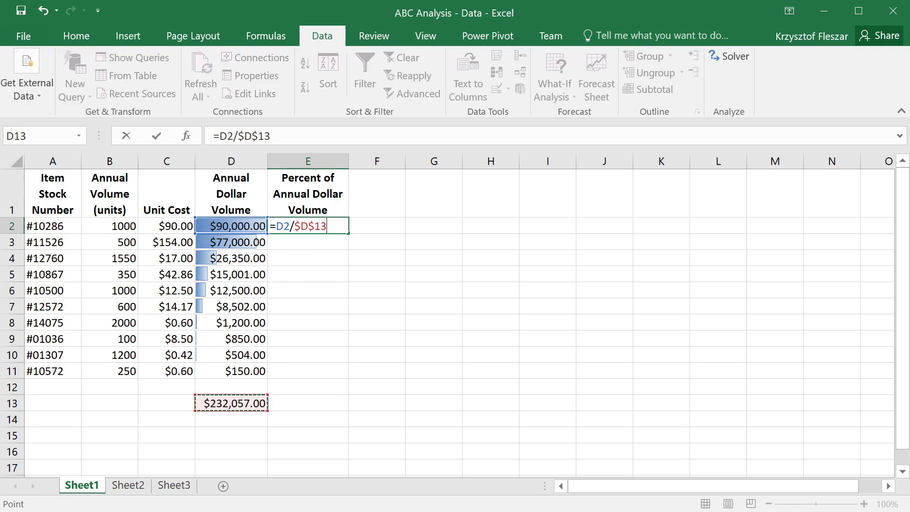
{"action": "mouse_move", "coordinate": [423, 371]}
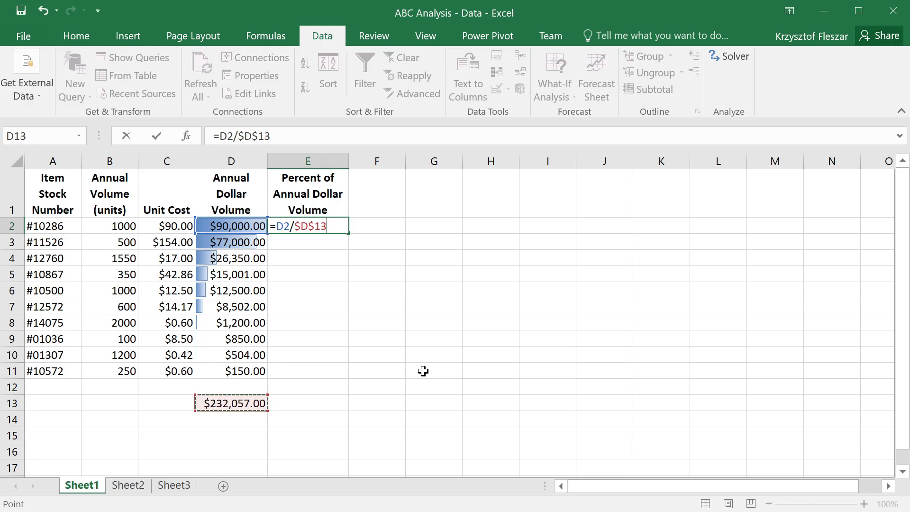
{"action": "key", "text": "enter"}
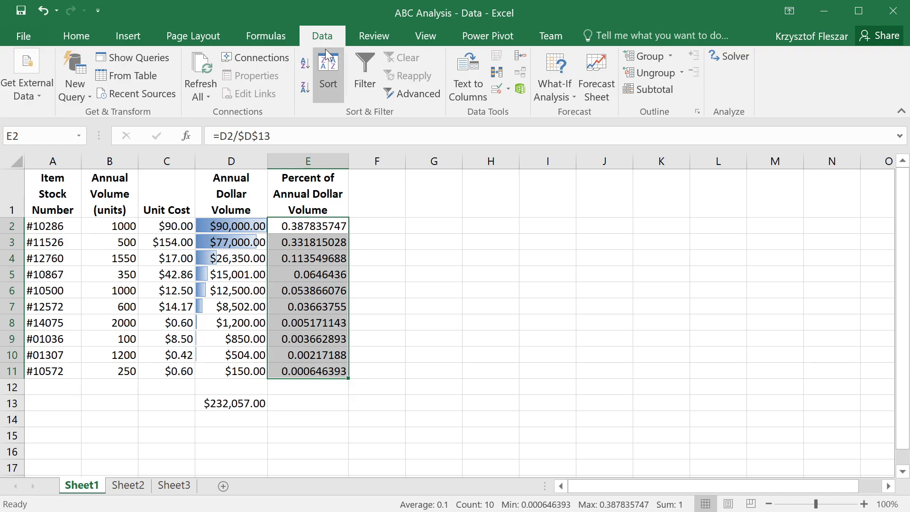
Step: Format E2:E11 as percentages with one decimal, 38.8% for #10286 down to 0.1%
{"action": "left_click", "coordinate": [75, 35]}
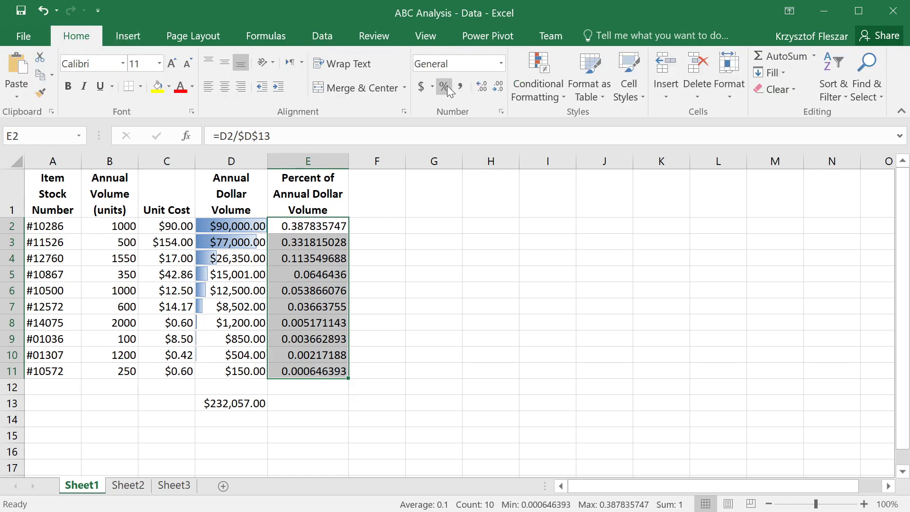
{"action": "left_click", "coordinate": [444, 86]}
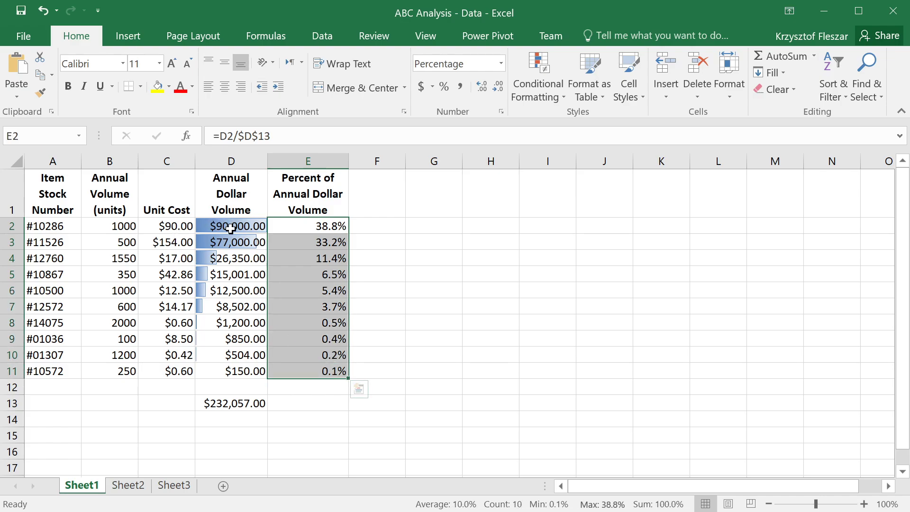
{"action": "left_click", "coordinate": [307, 241]}
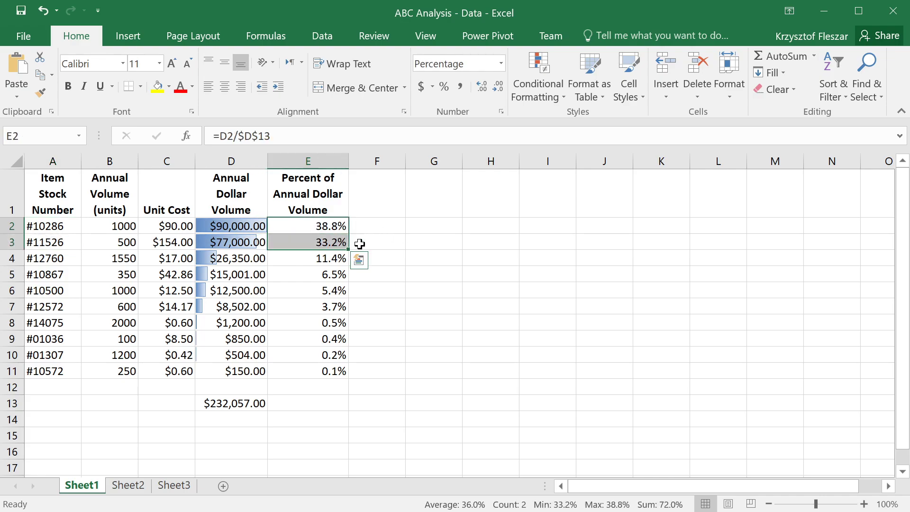
{"action": "mouse_move", "coordinate": [273, 231]}
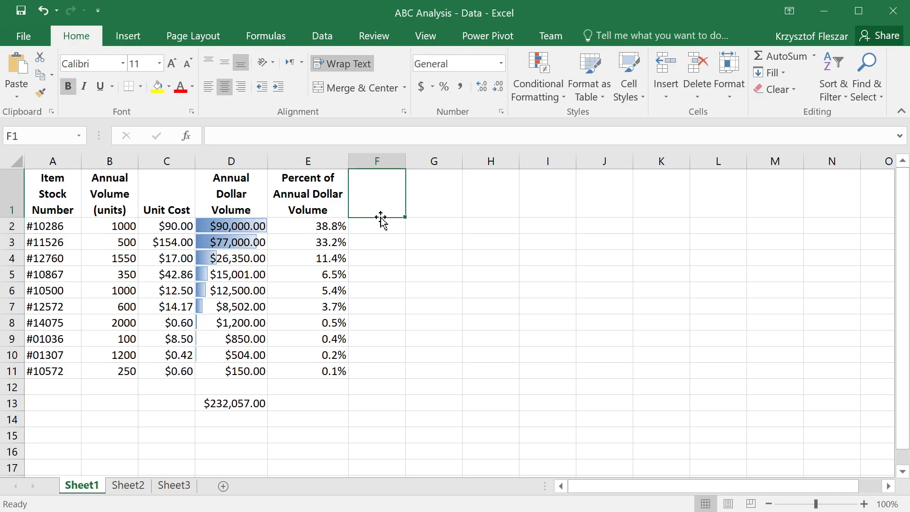
Step: Head column F 'Class', label the two largest items A and center-align the column
{"action": "type", "text": "Class"}
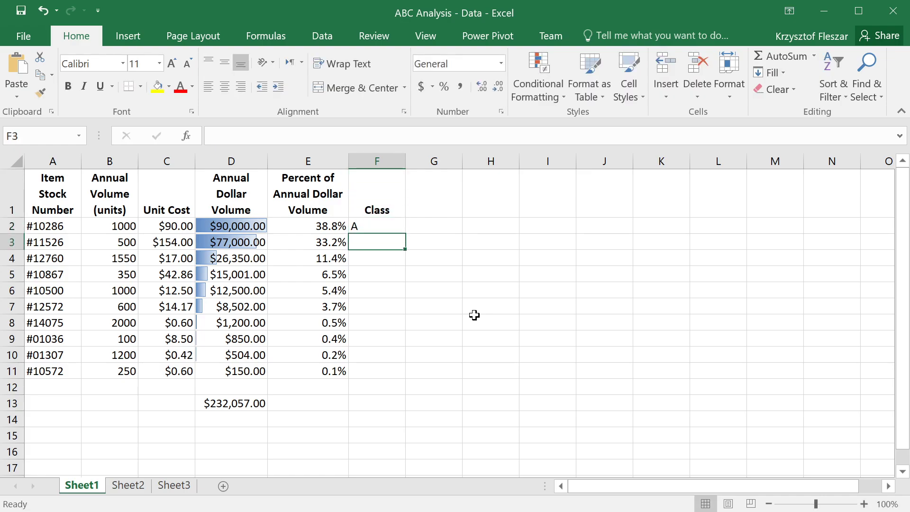
{"action": "type", "text": "A"}
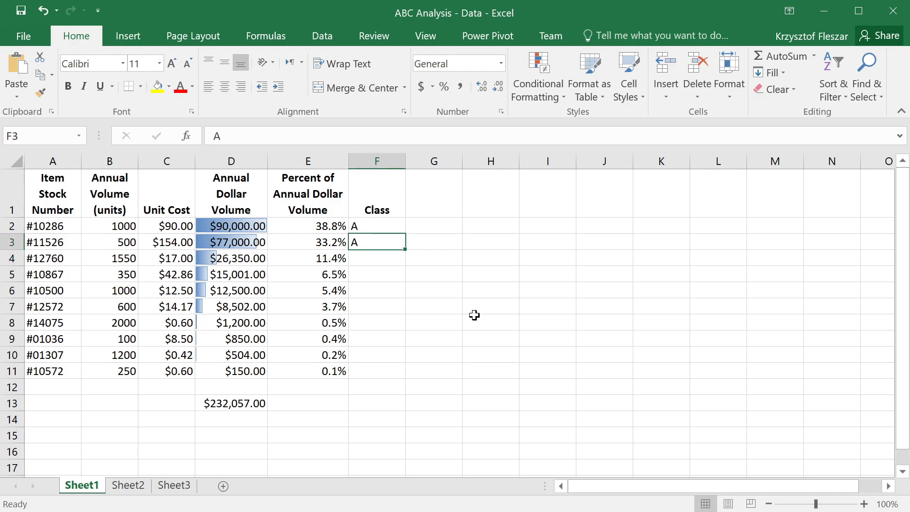
{"action": "left_click_drag", "start_coordinate": [376, 226], "coordinate": [376, 370]}
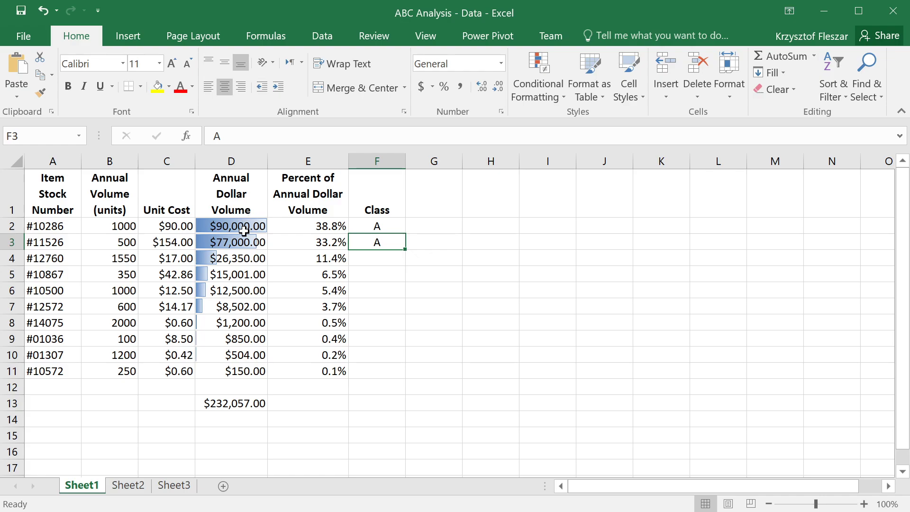
{"action": "left_click", "coordinate": [236, 242]}
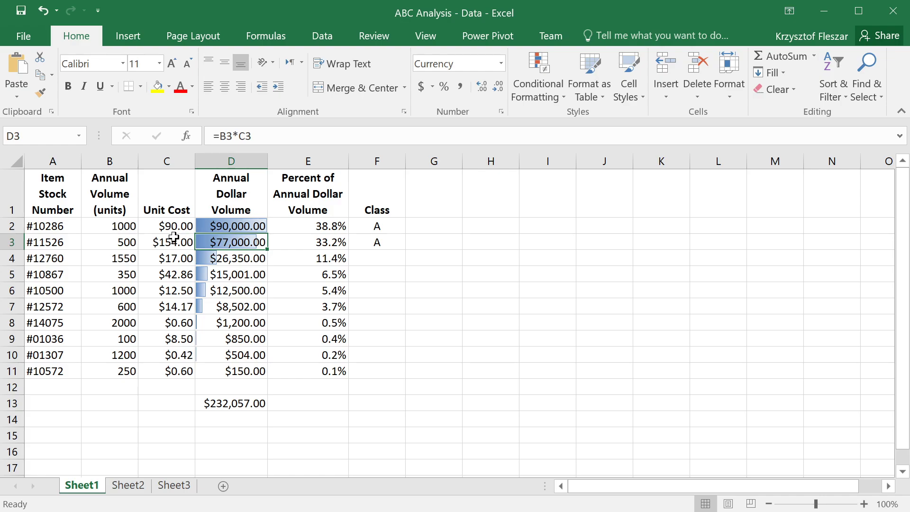
{"action": "mouse_move", "coordinate": [339, 240]}
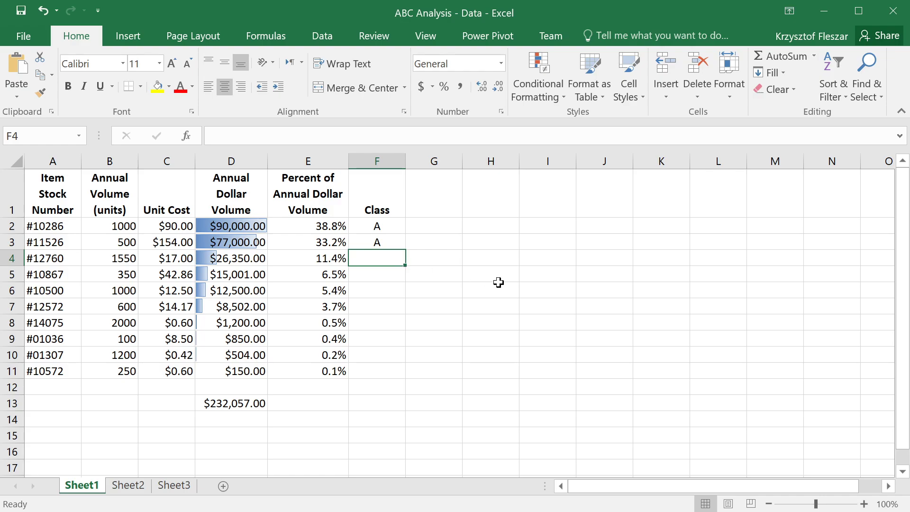
Step: Label the next four items B and the last four C, checking their percentages
{"action": "type", "text": "B"}
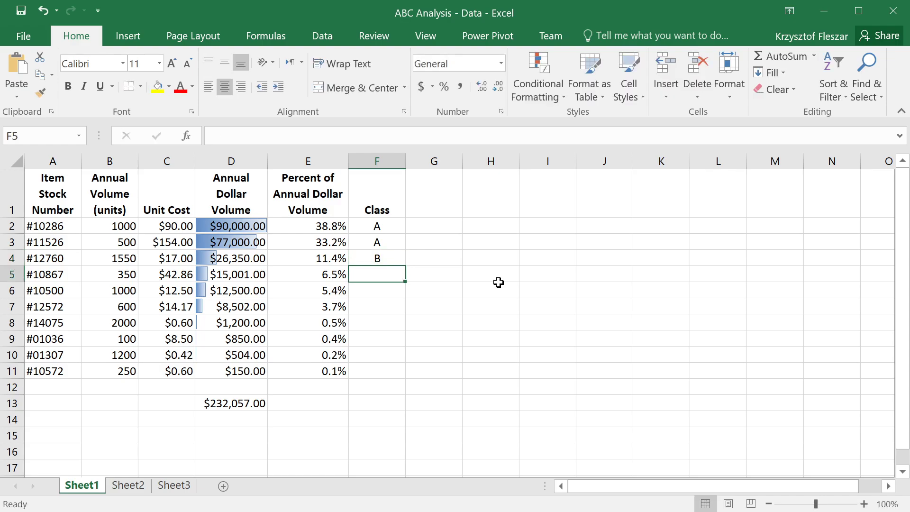
{"action": "type", "text": "B"}
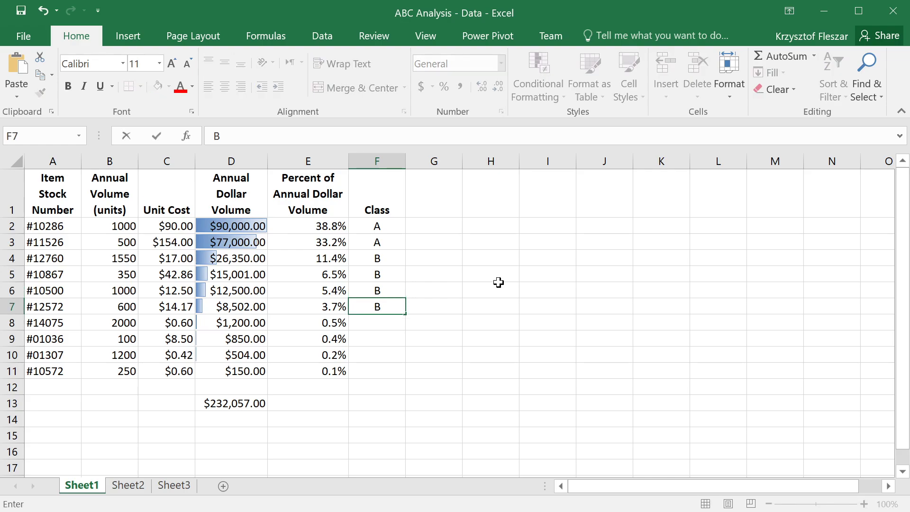
{"action": "left_click", "coordinate": [376, 258]}
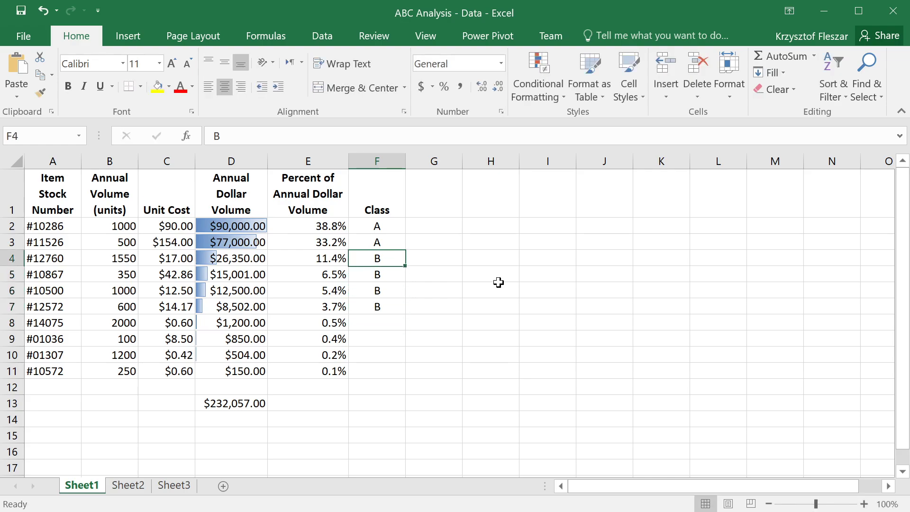
{"action": "left_click", "coordinate": [376, 322]}
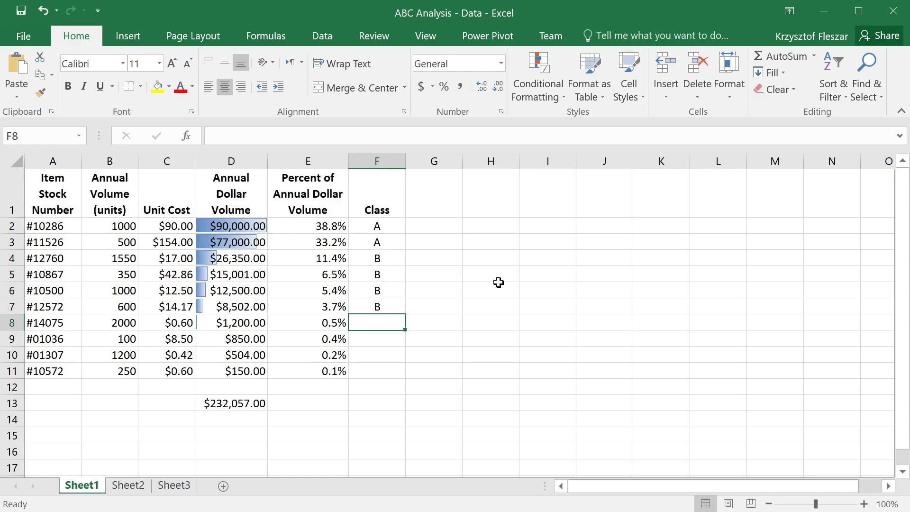
{"action": "type", "text": "C"}
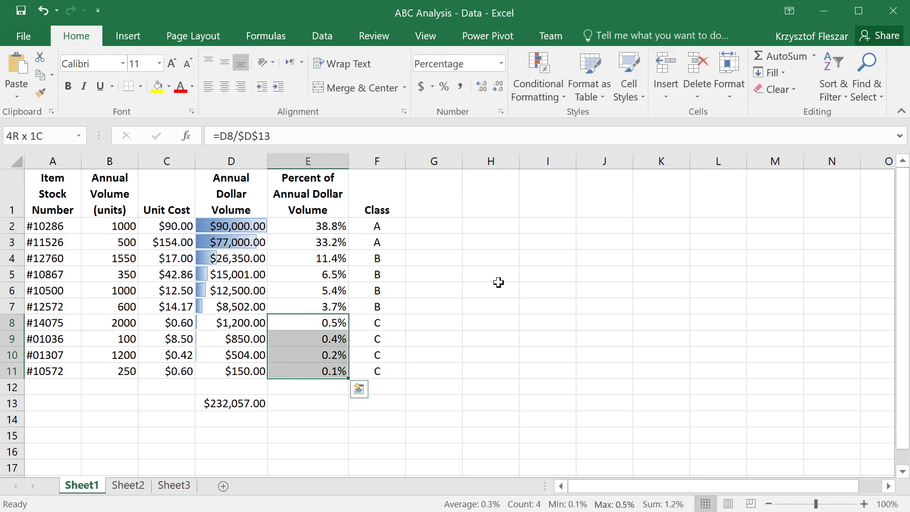
{"action": "left_click", "coordinate": [307, 322]}
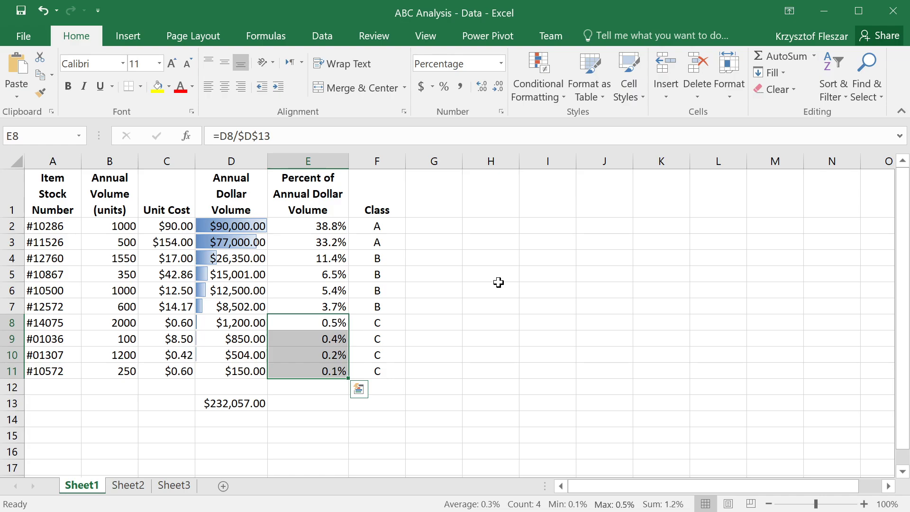
{"action": "left_click", "coordinate": [376, 226]}
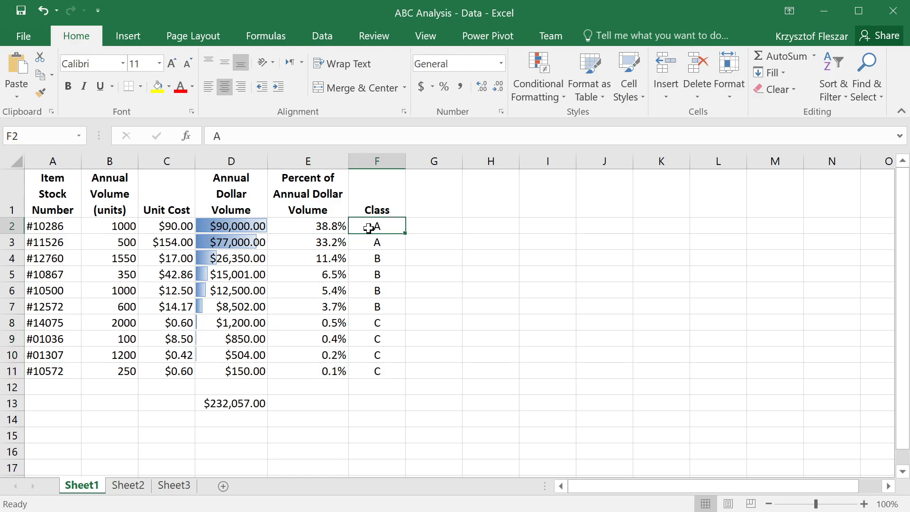